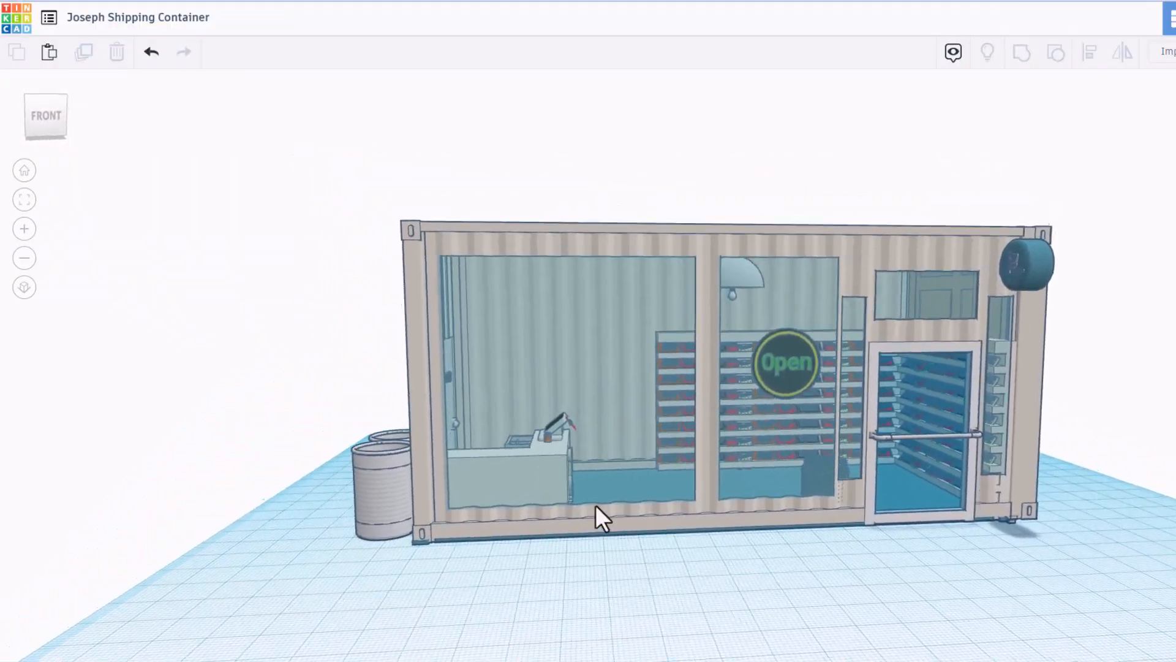
# Orbit around the candy store: storefront, logo sign, shelves, Employees Only door, checkout counter.
pyautogui.moveTo(601, 517); pyautogui.dragTo(645, 544)
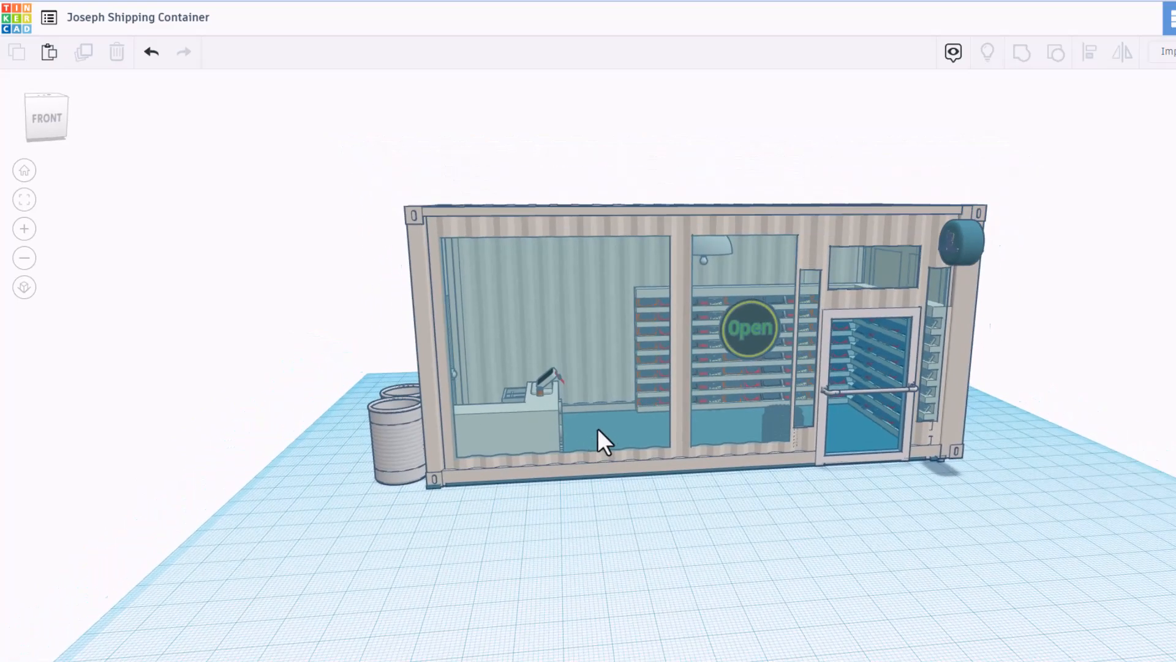
pyautogui.moveTo(600, 439); pyautogui.dragTo(724, 514)
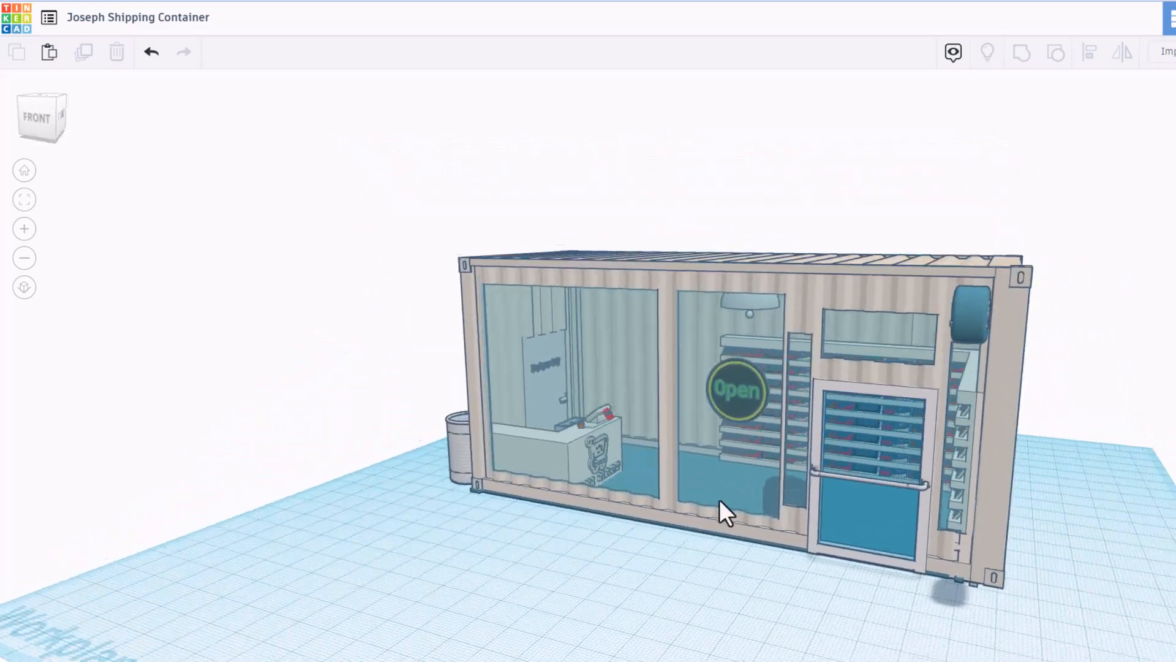
pyautogui.moveTo(720, 514); pyautogui.dragTo(908, 472)
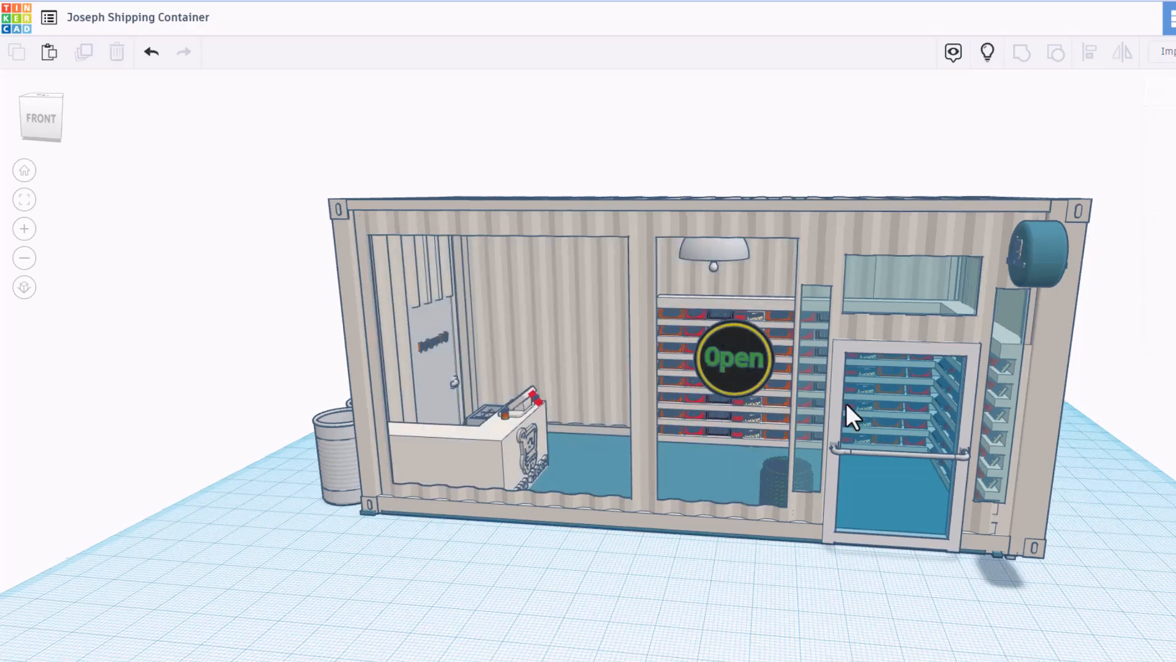
pyautogui.moveTo(848, 416); pyautogui.dragTo(975, 241)
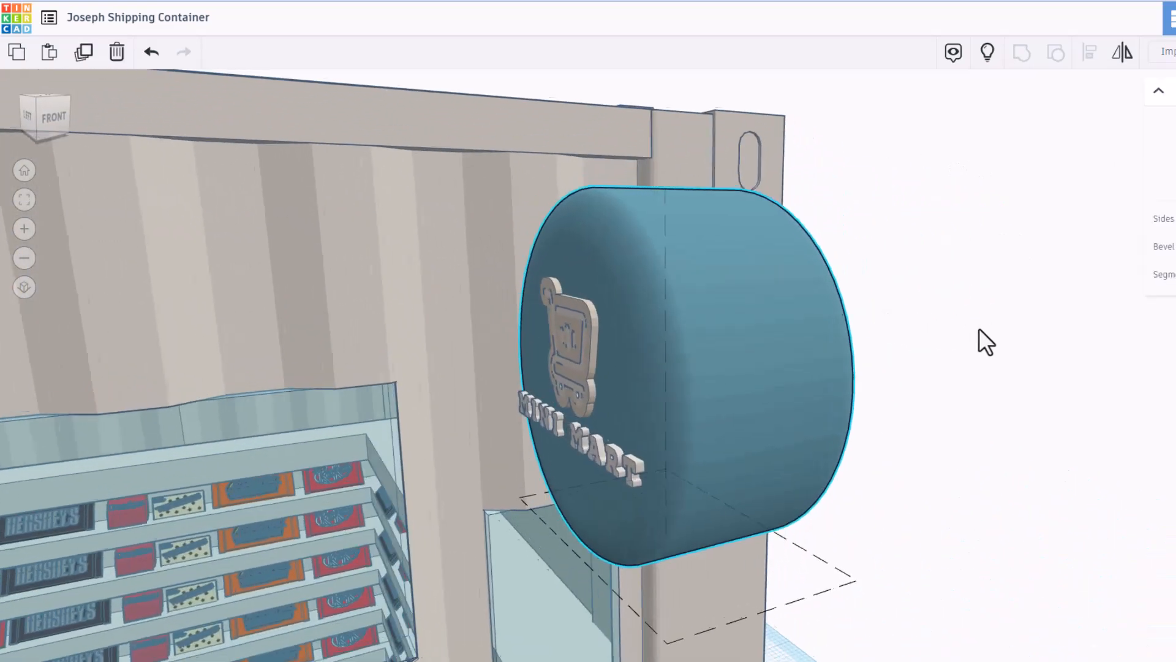
pyautogui.moveTo(985, 344); pyautogui.dragTo(647, 347)
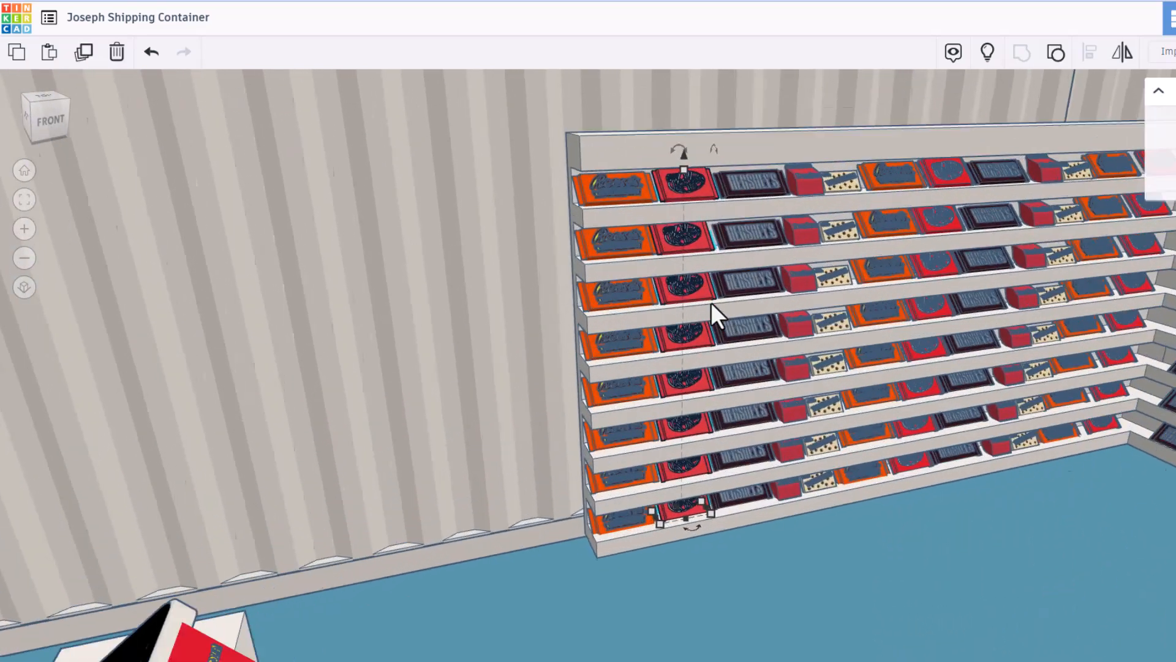
pyautogui.moveTo(712, 315); pyautogui.dragTo(836, 301)
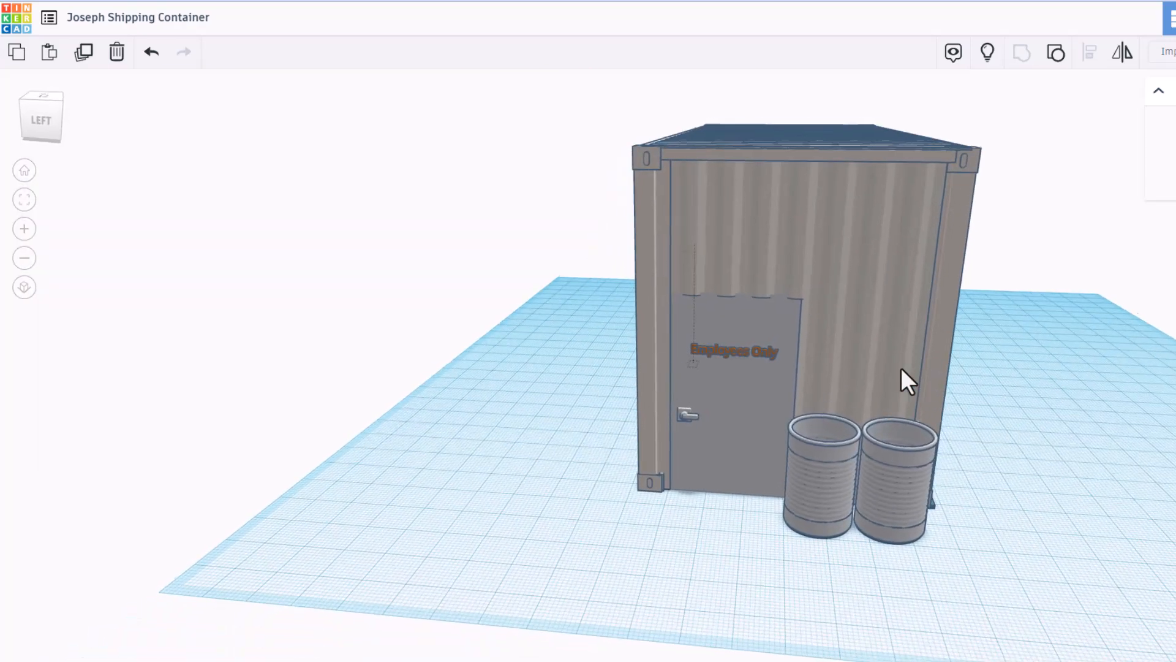
pyautogui.moveTo(908, 380); pyautogui.dragTo(945, 416)
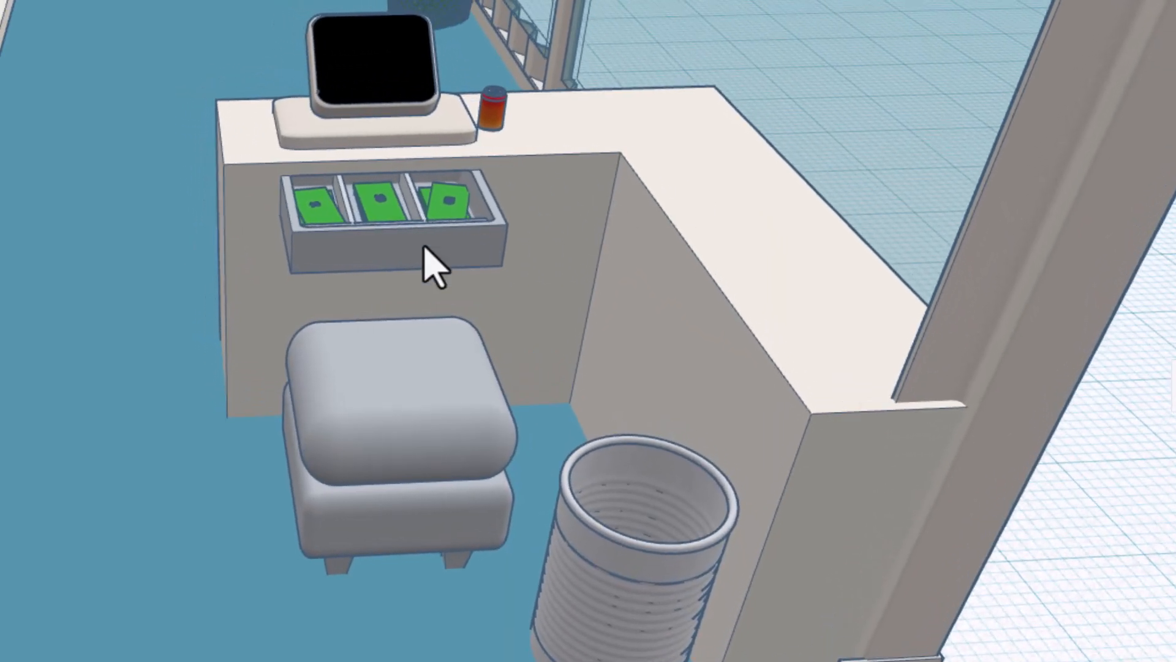
pyautogui.moveTo(869, 55)
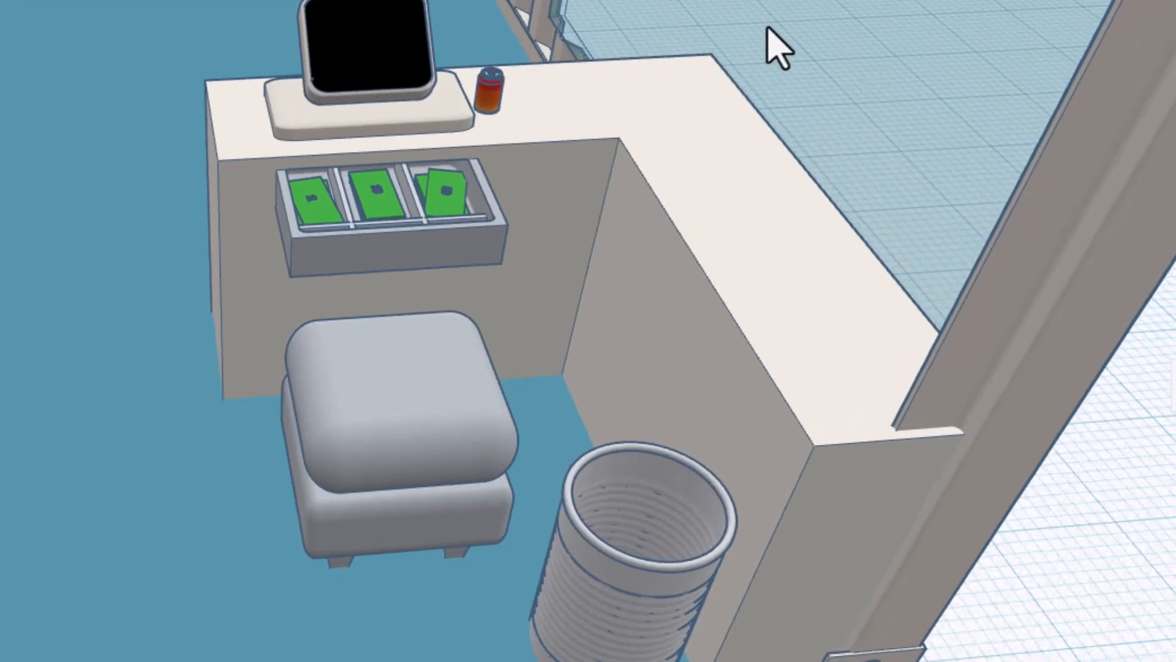
# Turn the view around the café interior.
pyautogui.moveTo(780, 44); pyautogui.dragTo(870, 285)
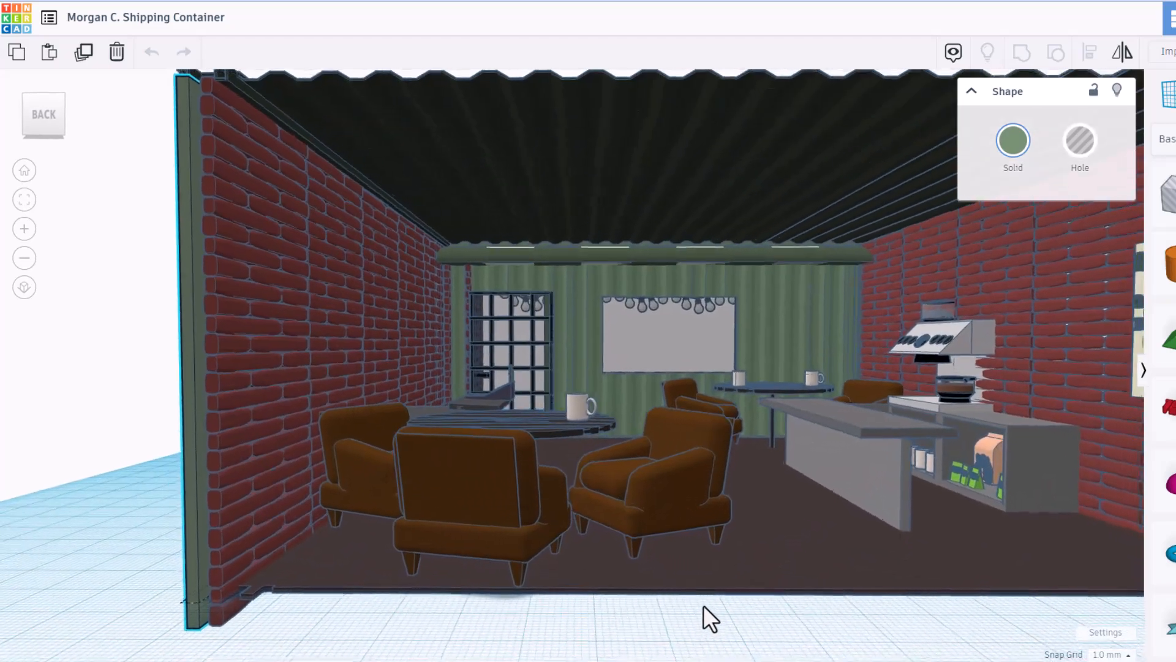
pyautogui.moveTo(709, 621); pyautogui.dragTo(689, 441)
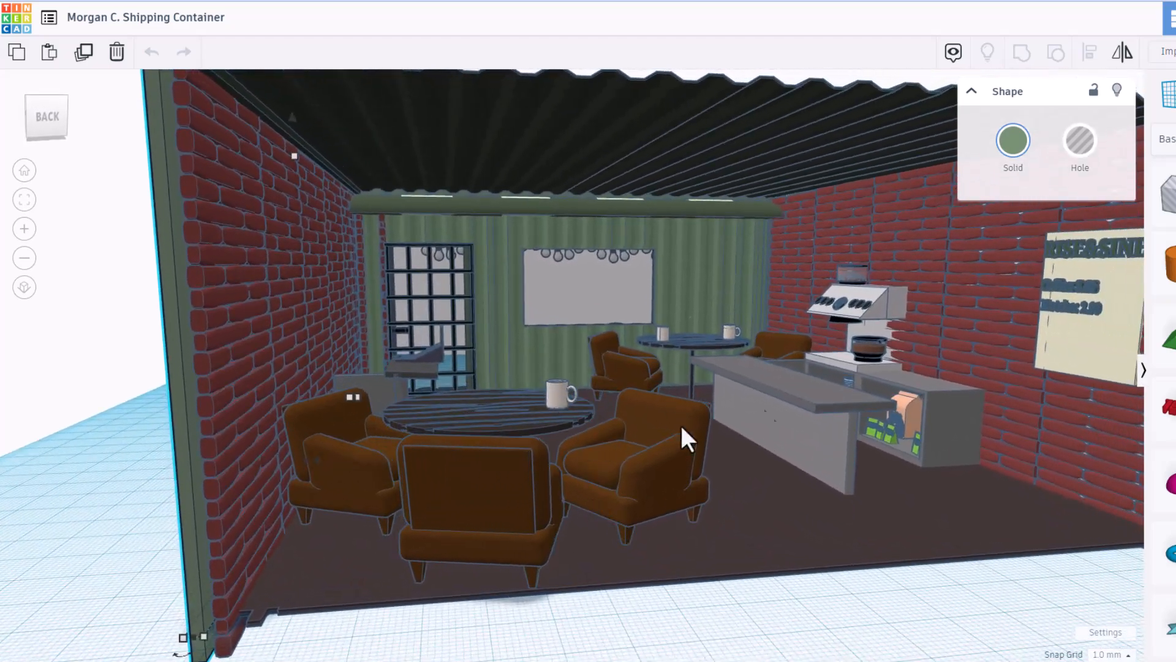
pyautogui.moveTo(686, 438); pyautogui.dragTo(523, 405)
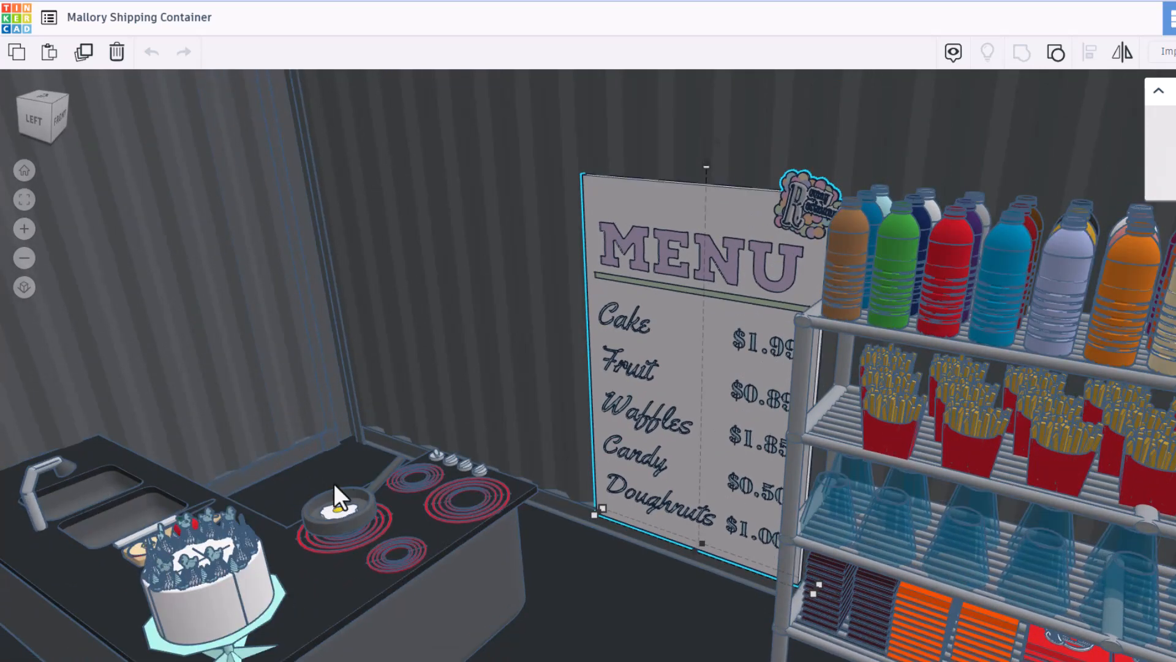
pyautogui.moveTo(807, 215)
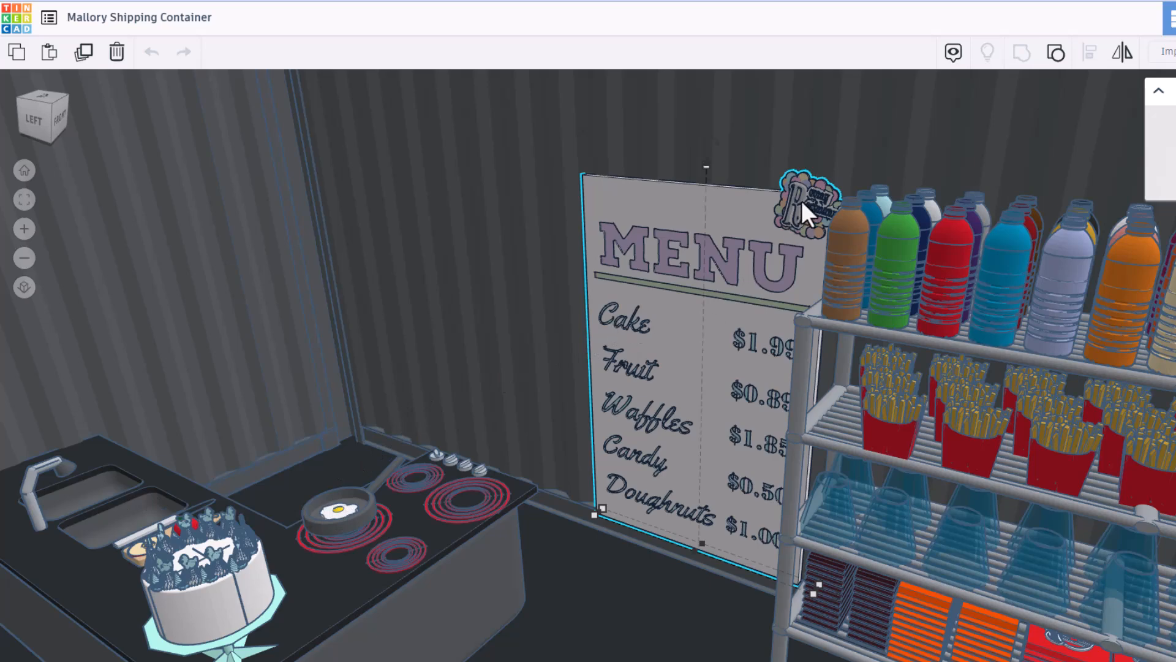
pyautogui.moveTo(787, 243)
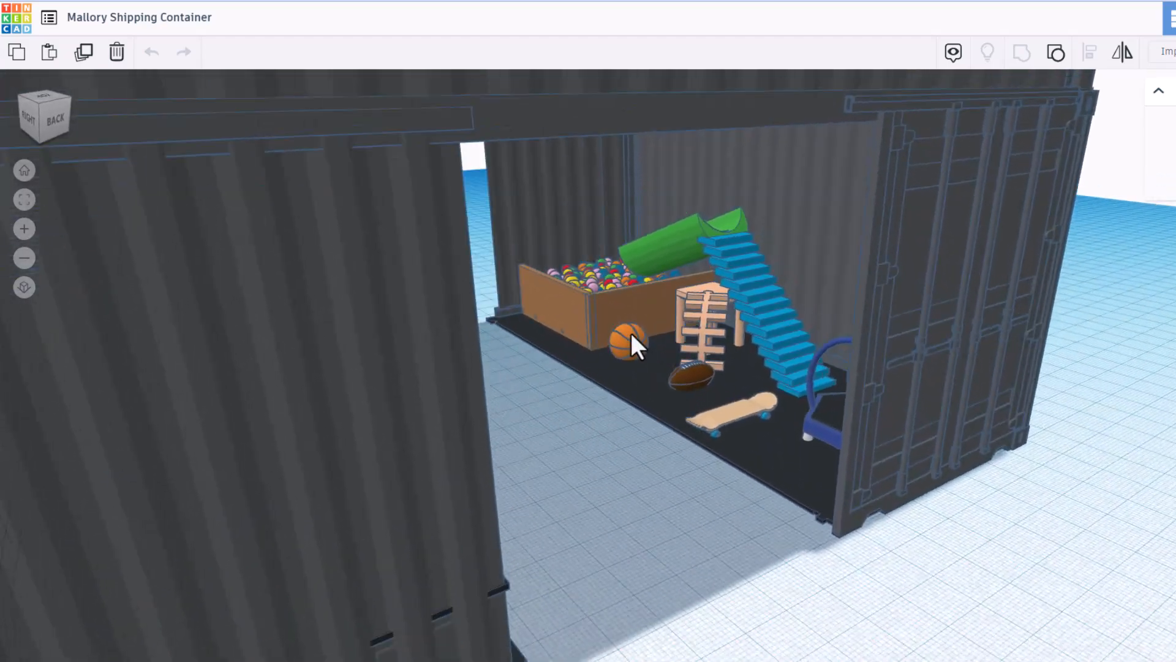
# Tour the two-level container's exterior stairs, wall menu sign, cake table and roofed containers.
pyautogui.moveTo(634, 348); pyautogui.dragTo(739, 375)
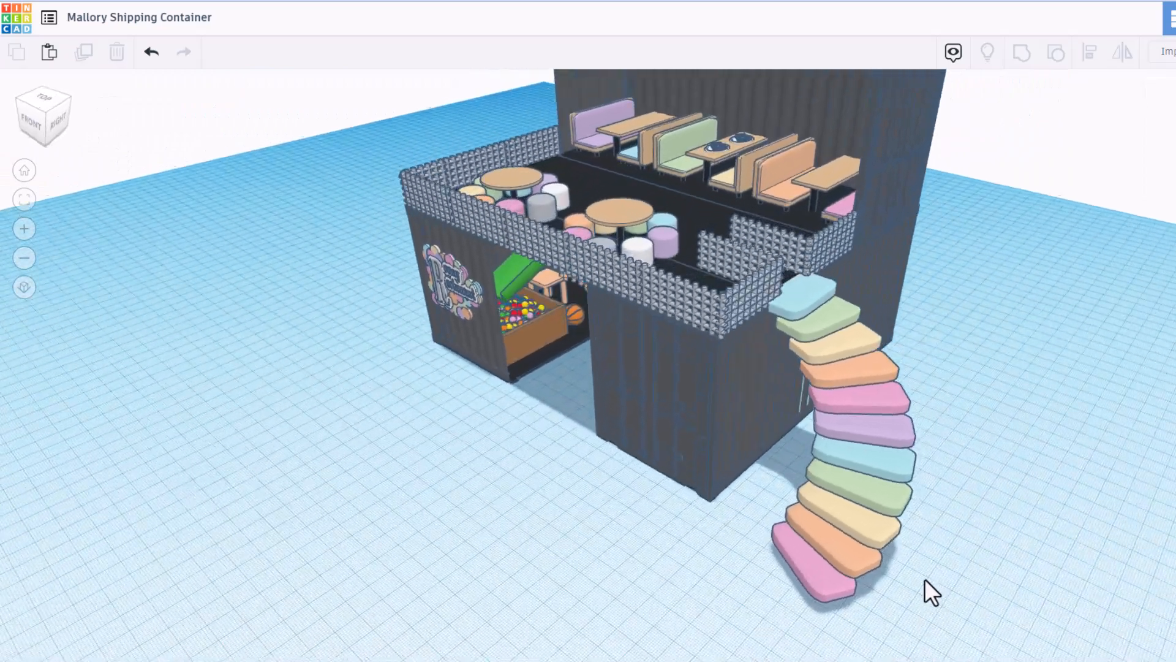
pyautogui.moveTo(930, 592); pyautogui.dragTo(836, 289)
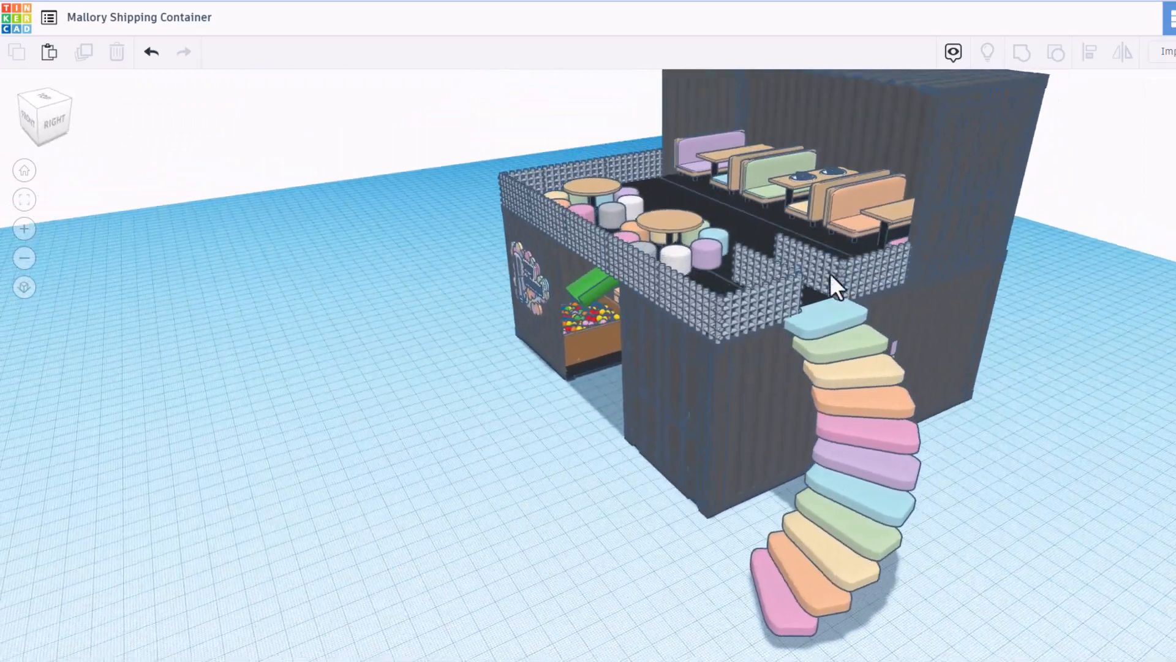
pyautogui.click(800, 184)
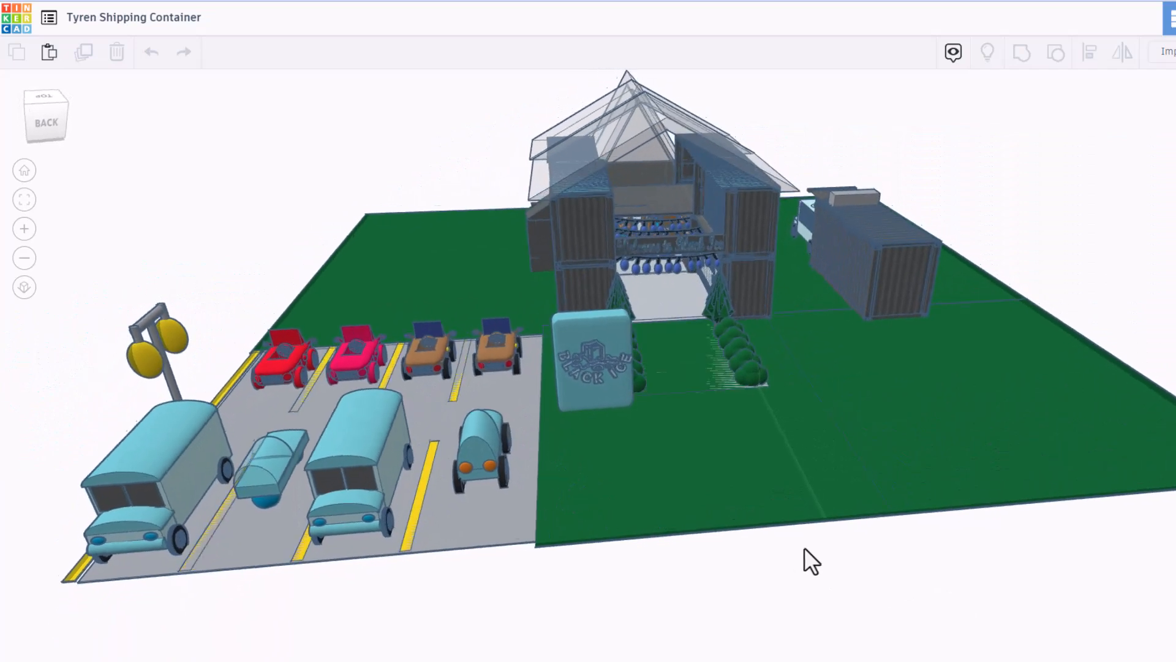
pyautogui.moveTo(810, 562); pyautogui.dragTo(585, 377)
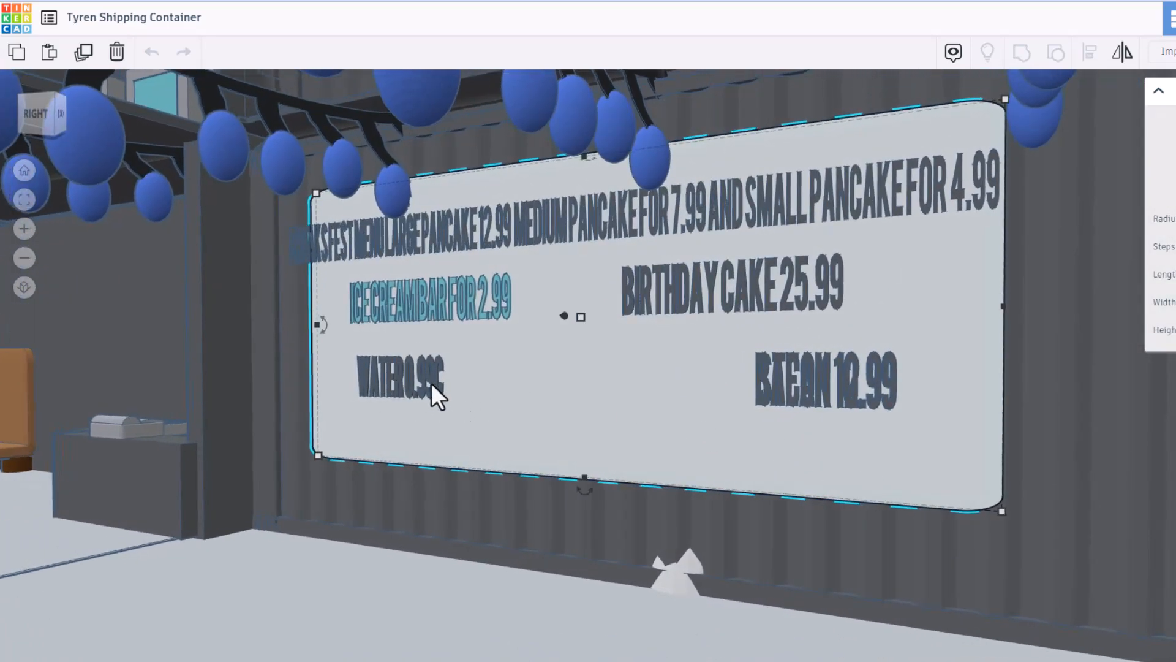
pyautogui.moveTo(437, 396); pyautogui.dragTo(525, 447)
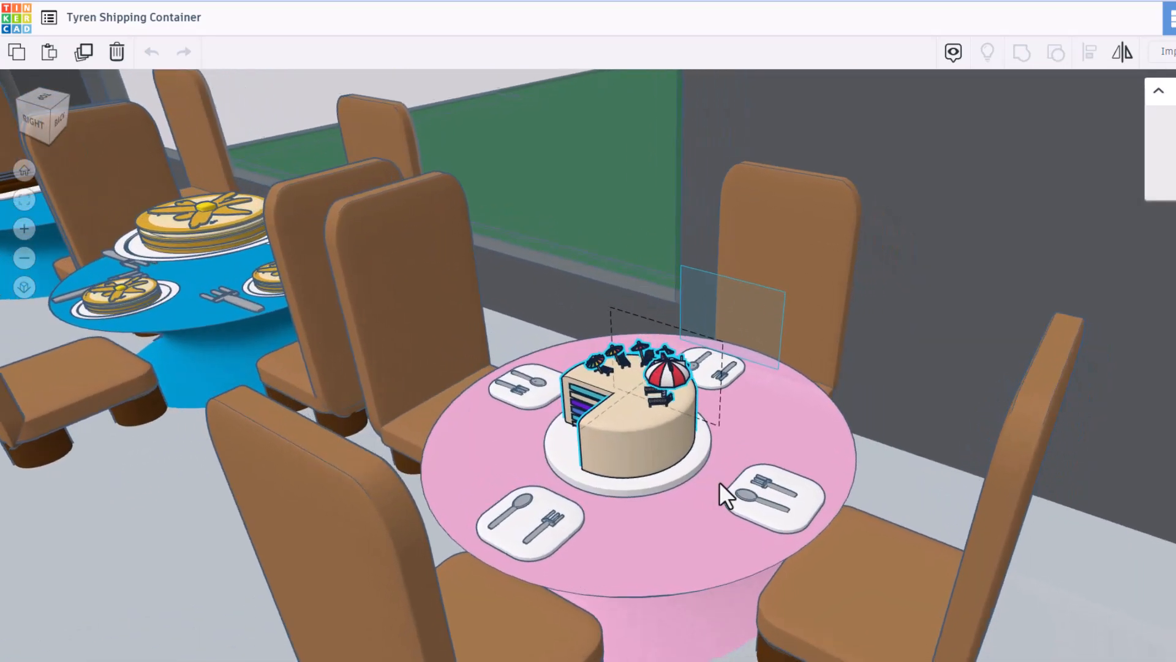
pyautogui.moveTo(721, 495); pyautogui.dragTo(540, 450)
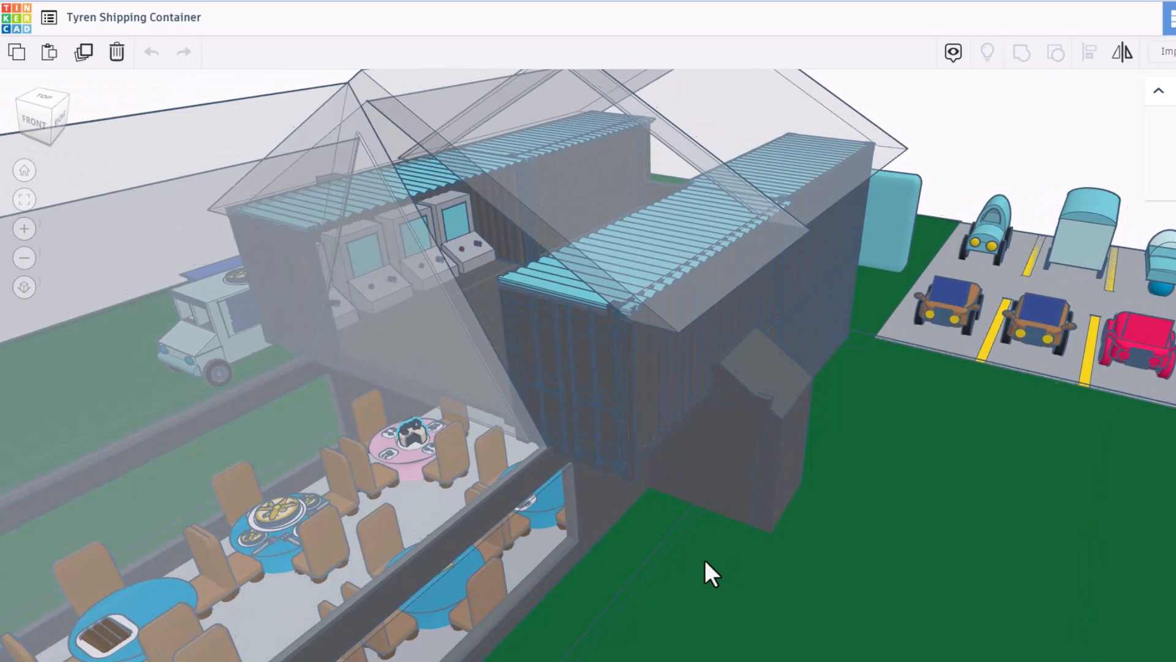
# Orbit past the arcade machines, food truck and dining hall to the basket and specials sign.
pyautogui.moveTo(711, 574); pyautogui.dragTo(699, 551)
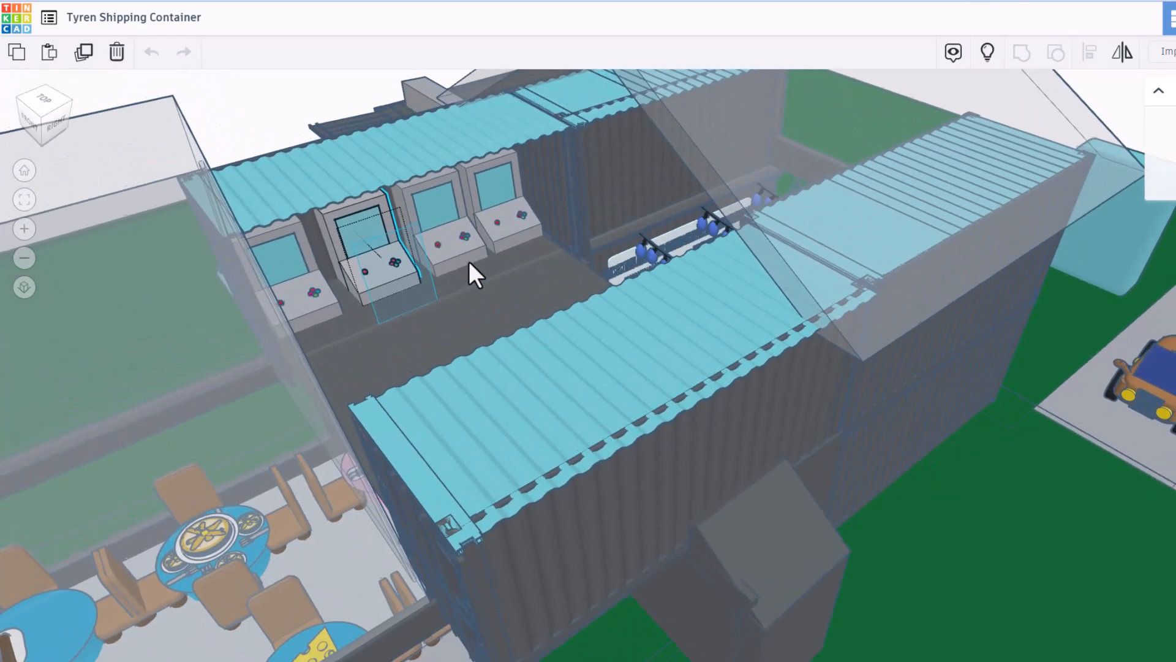
pyautogui.moveTo(472, 273); pyautogui.dragTo(930, 263)
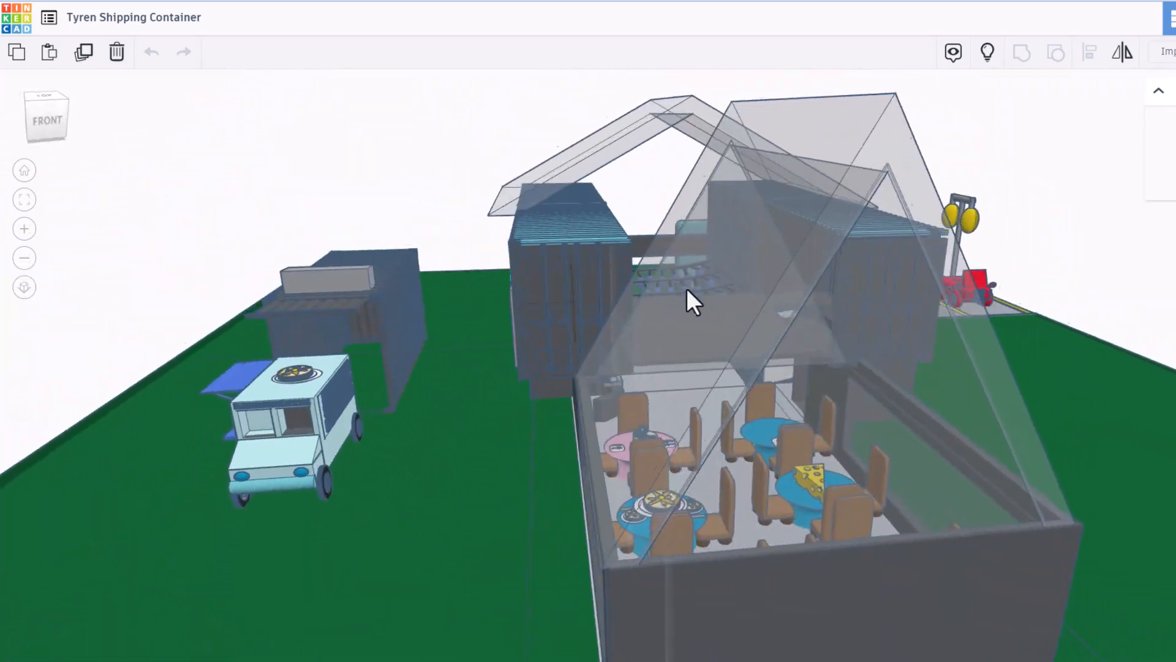
pyautogui.moveTo(691, 300); pyautogui.dragTo(889, 251)
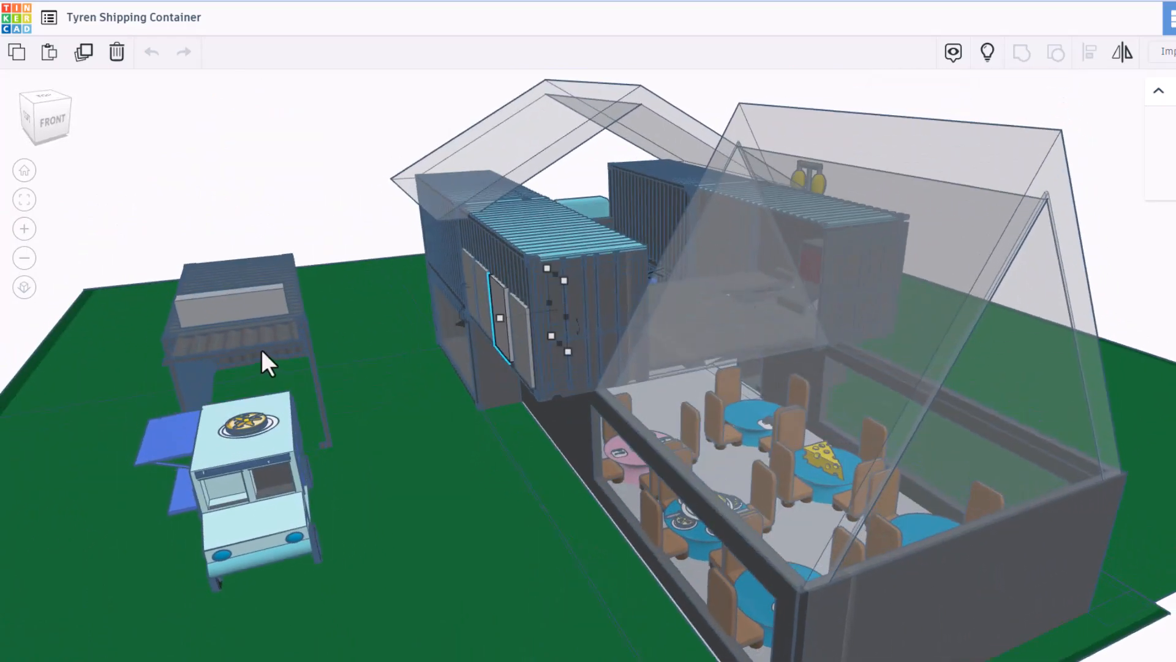
pyautogui.moveTo(270, 360); pyautogui.dragTo(307, 270)
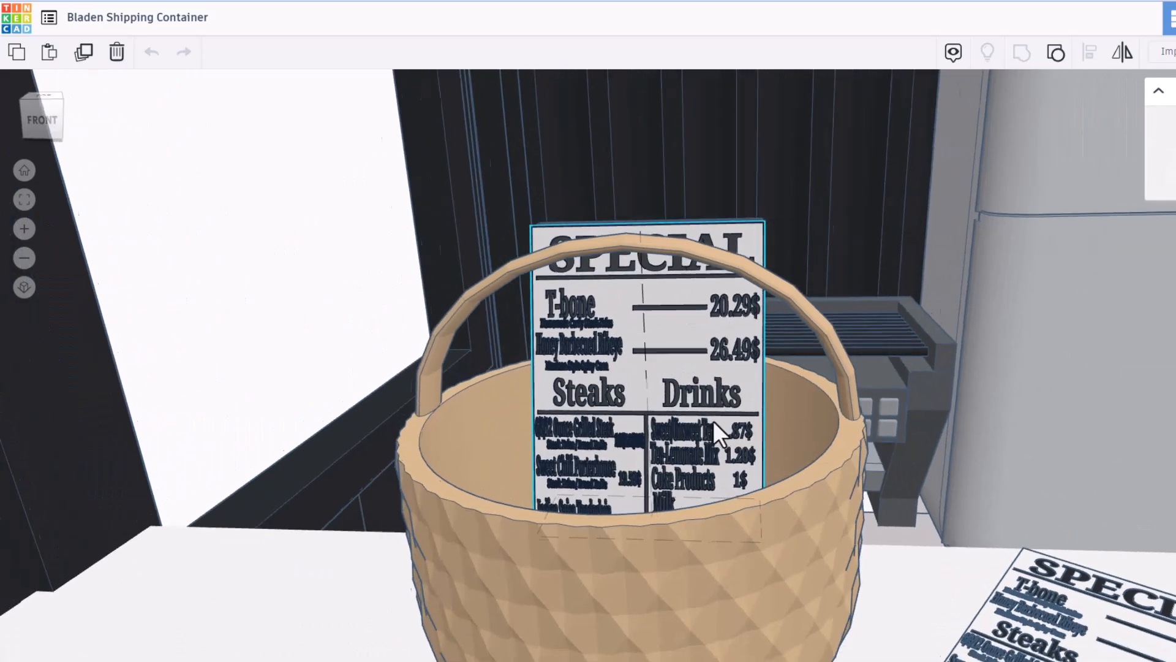
pyautogui.moveTo(721, 431); pyautogui.dragTo(544, 398)
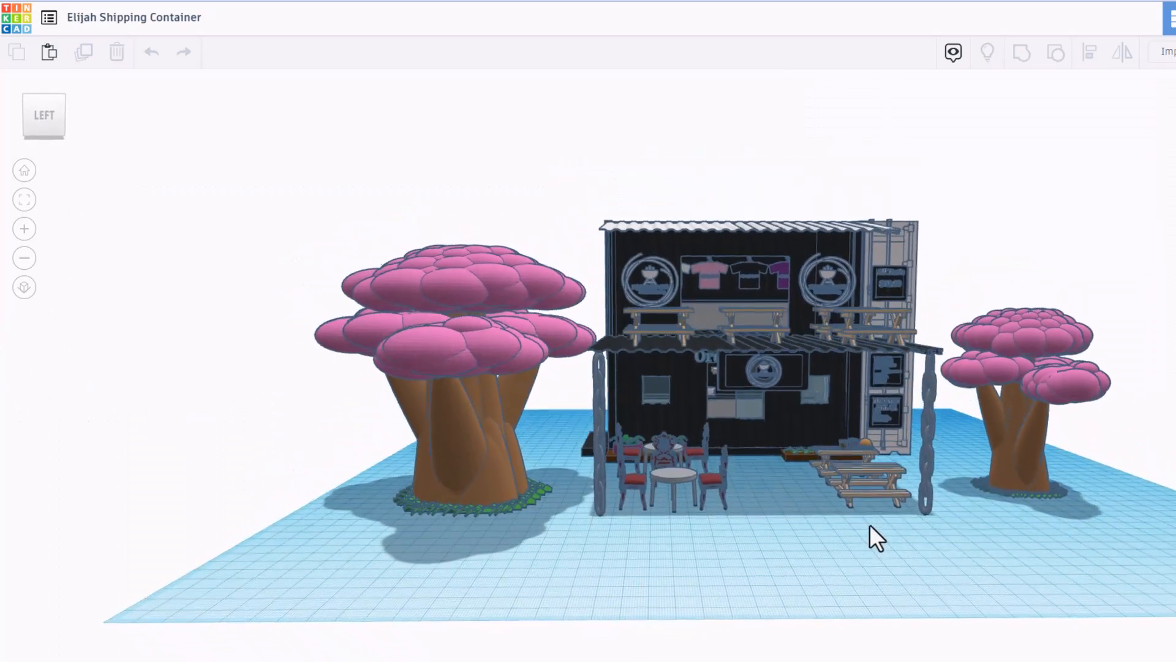
# Orbit around the pink-tree black container store and along its side.
pyautogui.moveTo(878, 536); pyautogui.dragTo(743, 391)
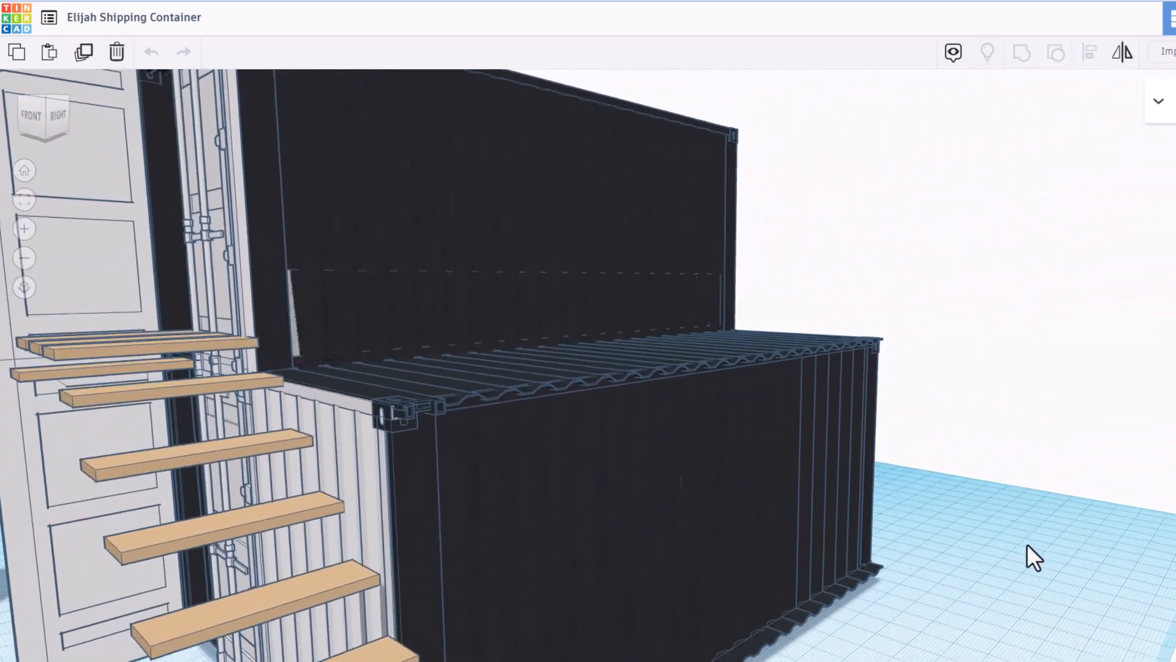
pyautogui.moveTo(1031, 555); pyautogui.dragTo(562, 521)
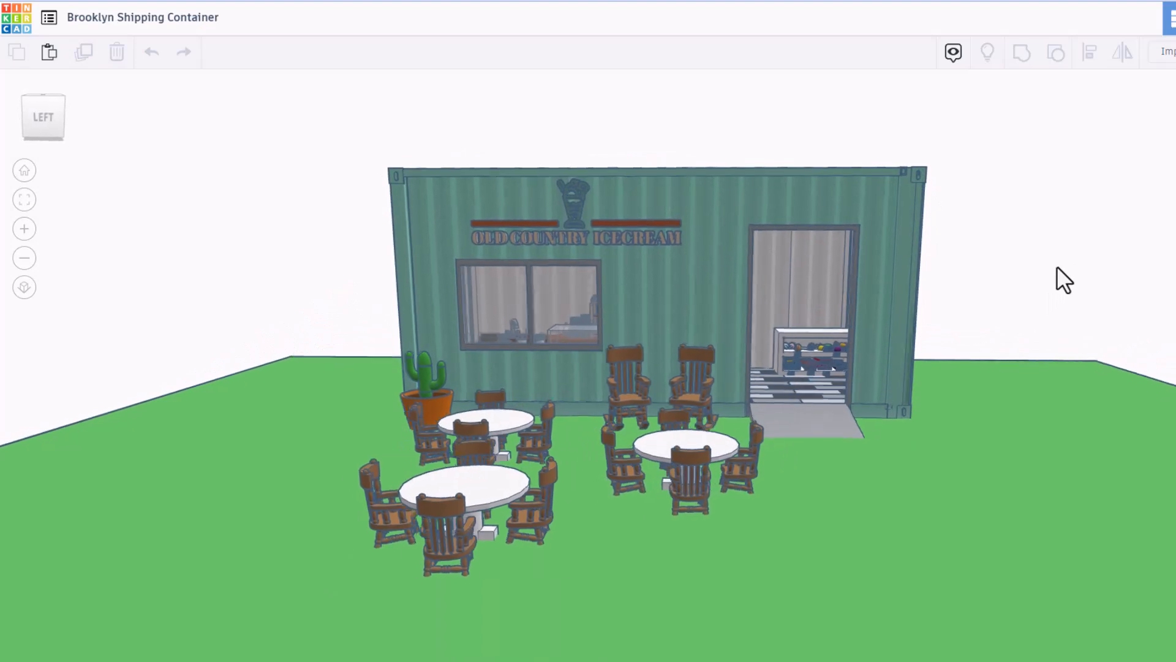
# Orbit the ice cream shop, viewing the pastry shelf, ice cream counter and menu.
pyautogui.moveTo(1062, 280); pyautogui.dragTo(578, 247)
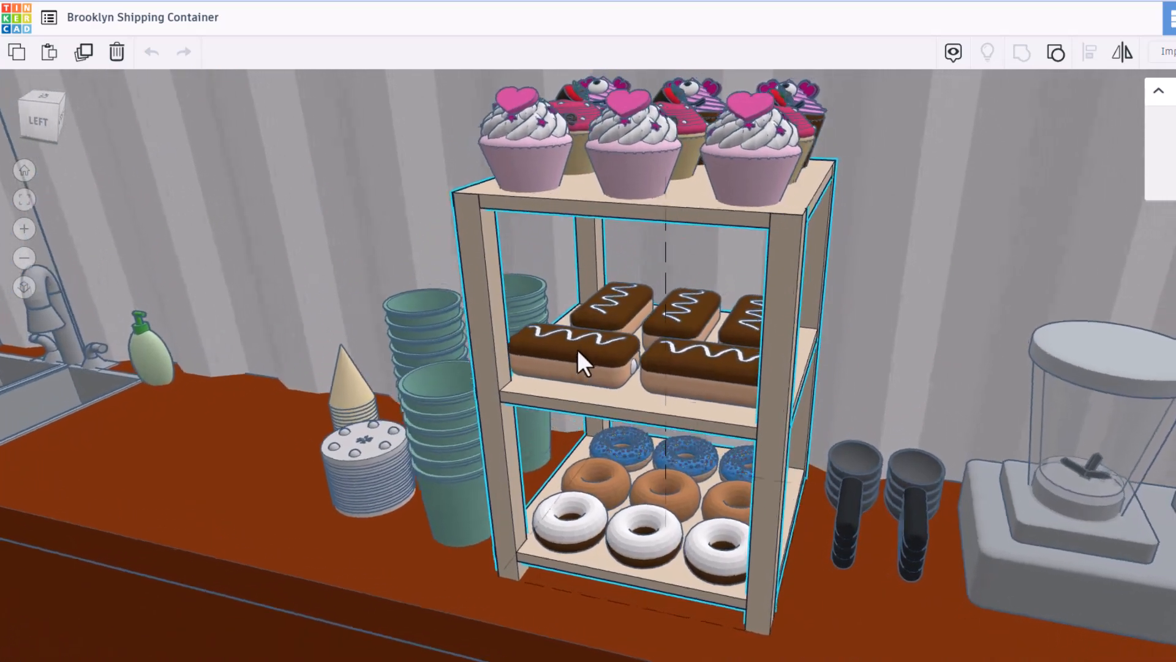
pyautogui.moveTo(585, 360); pyautogui.dragTo(544, 353)
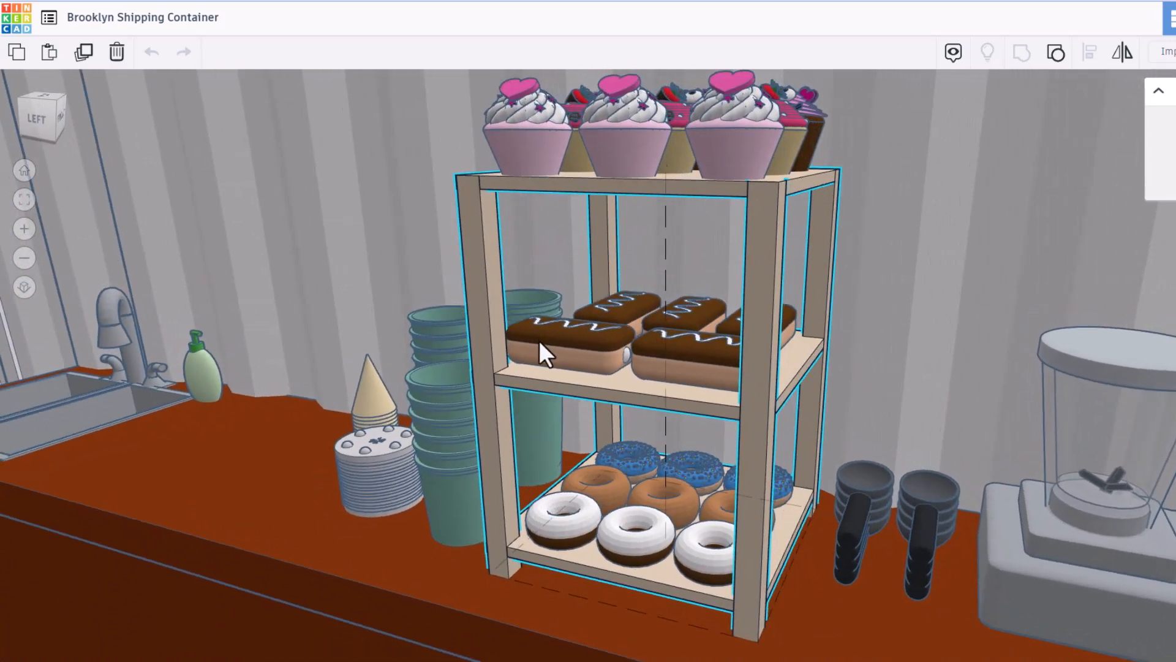
pyautogui.moveTo(544, 357); pyautogui.dragTo(105, 405)
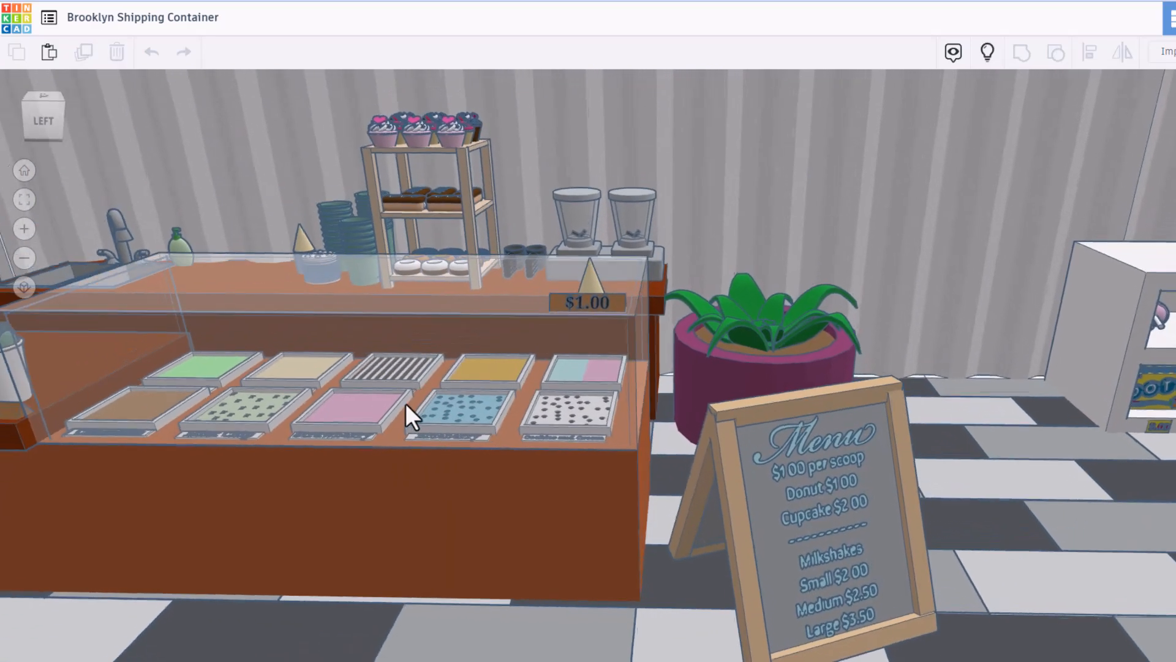
pyautogui.moveTo(408, 417); pyautogui.dragTo(229, 473)
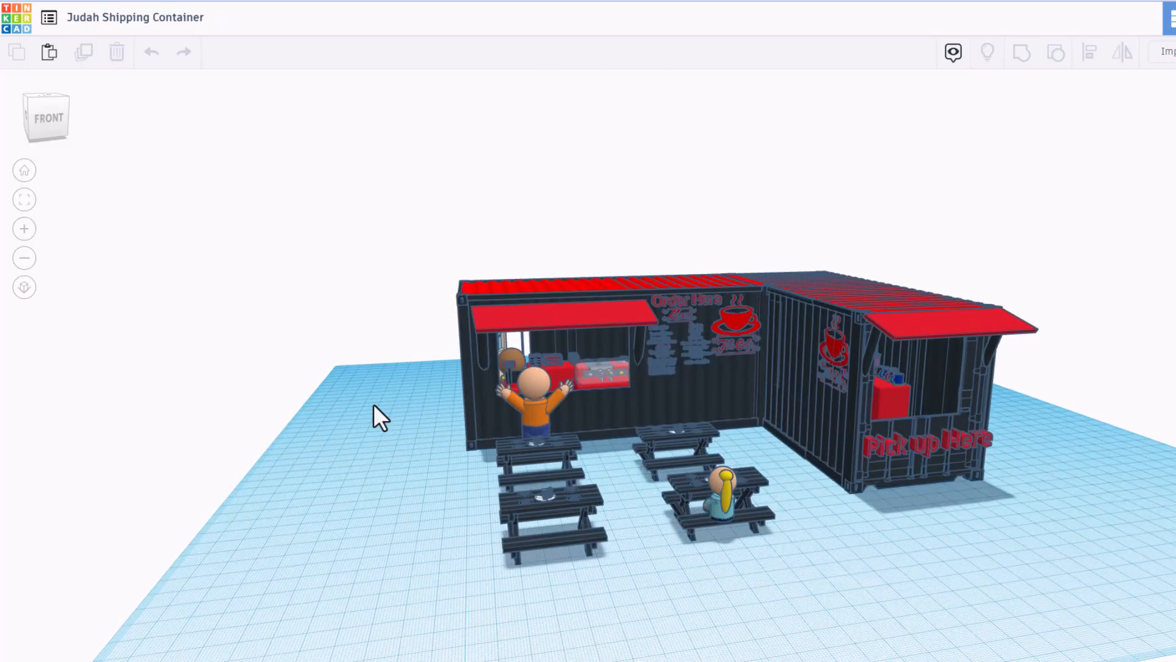
pyautogui.moveTo(375, 416); pyautogui.dragTo(608, 300)
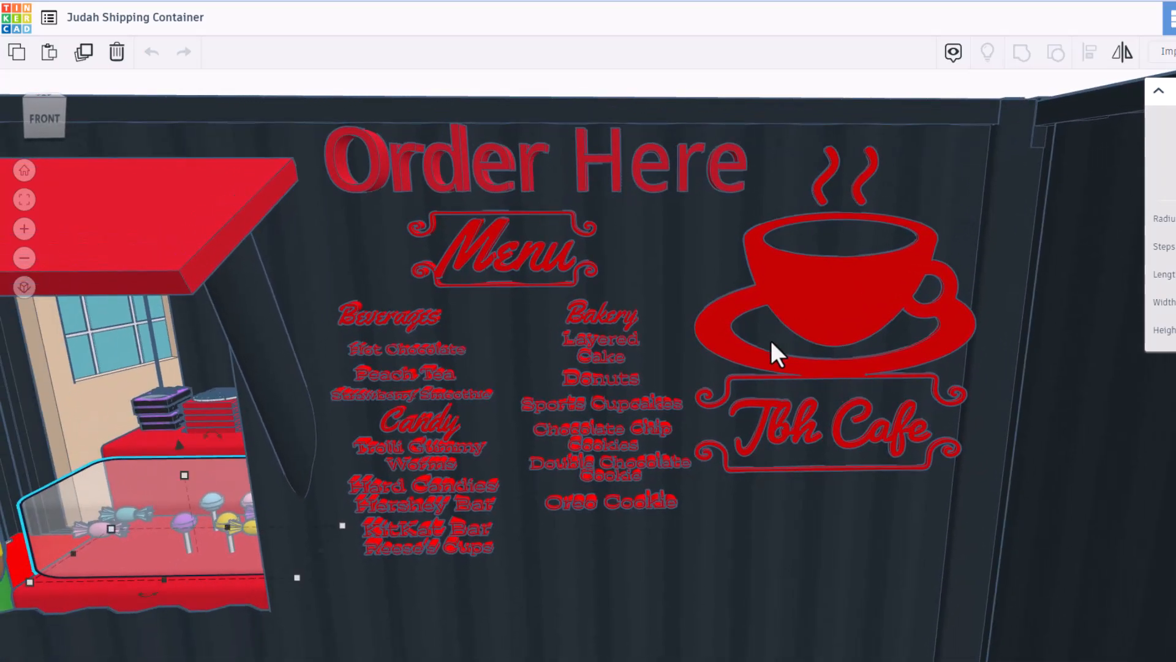
pyautogui.scroll(-3)
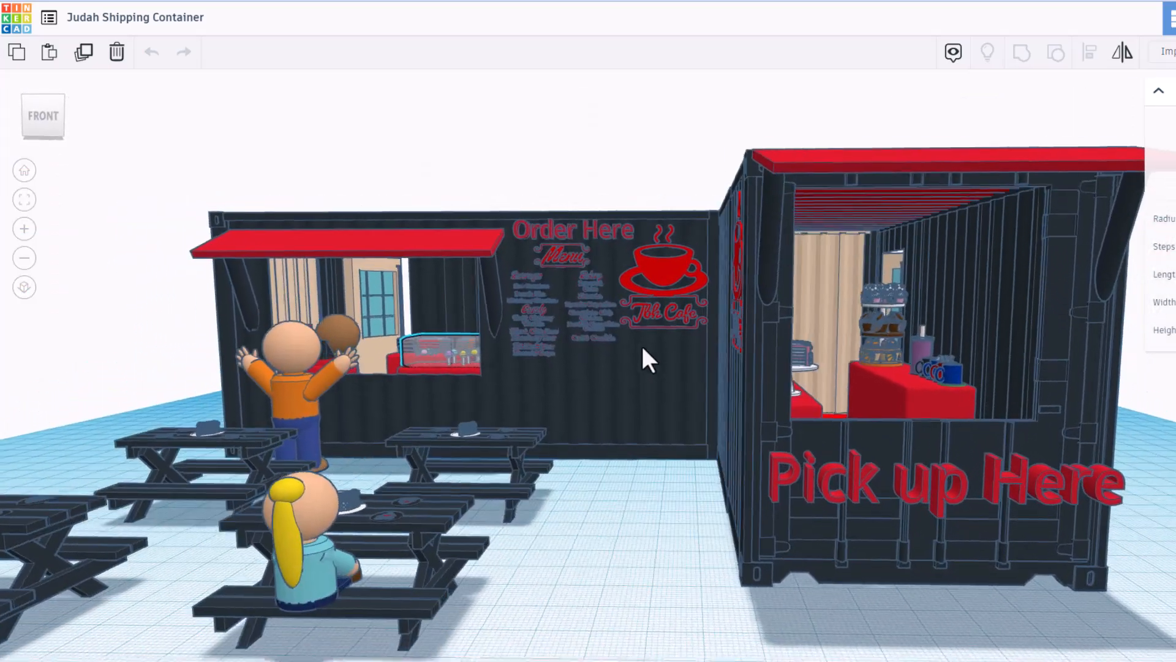
pyautogui.moveTo(649, 360); pyautogui.dragTo(773, 439)
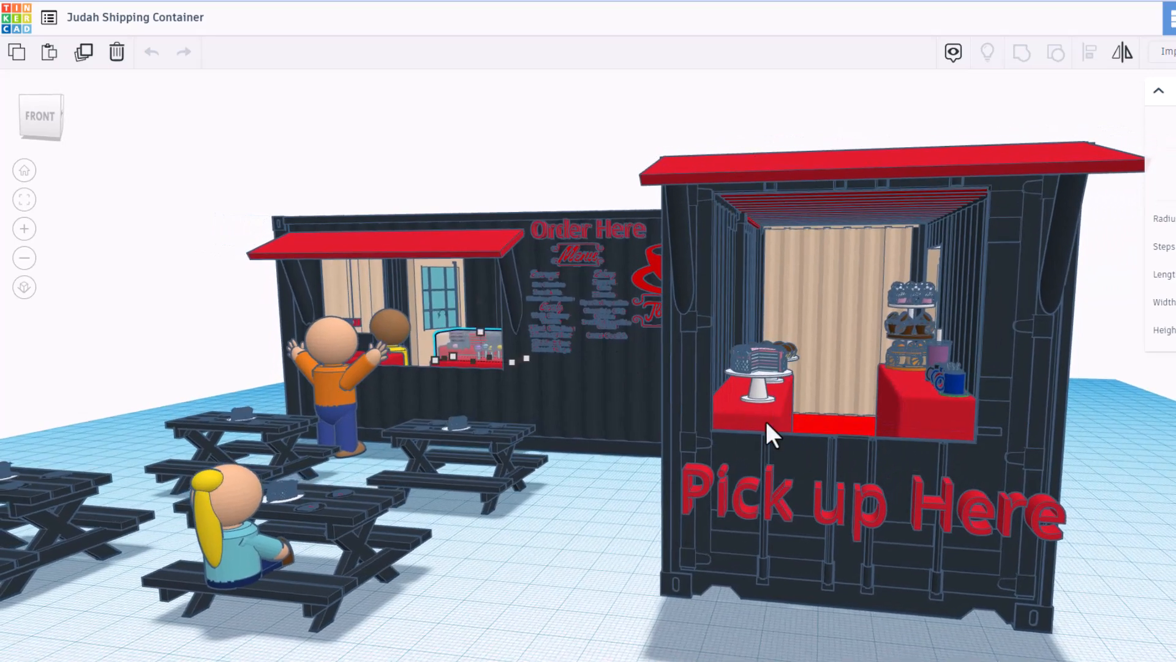
pyautogui.moveTo(773, 439); pyautogui.dragTo(742, 431)
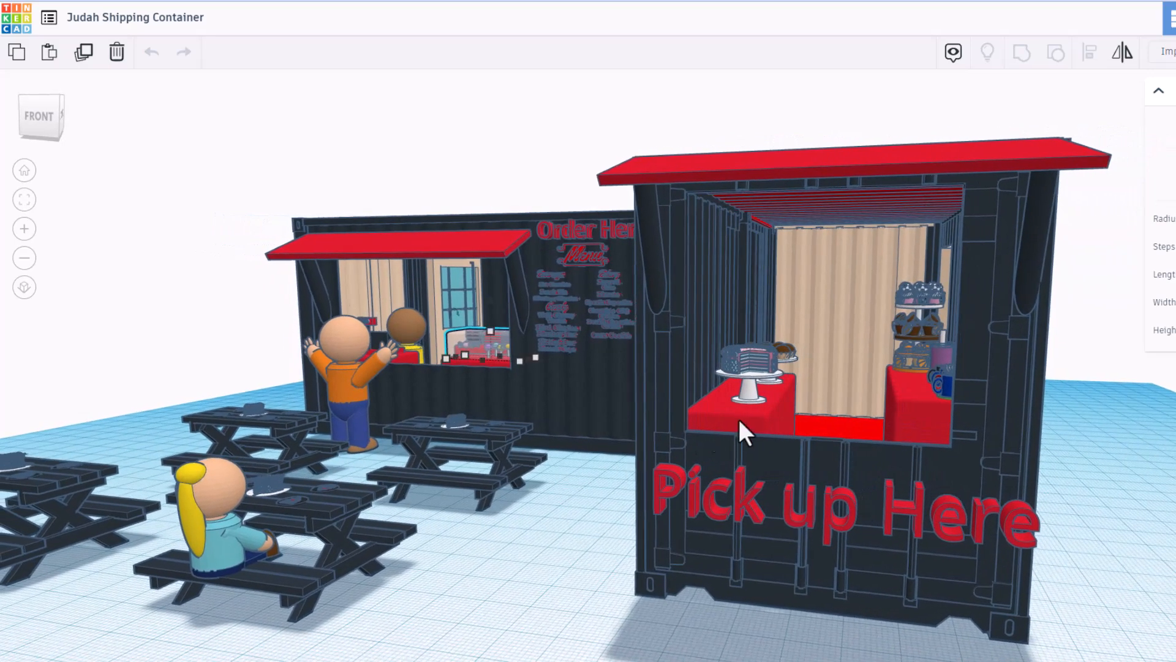
pyautogui.moveTo(746, 431); pyautogui.dragTo(851, 432)
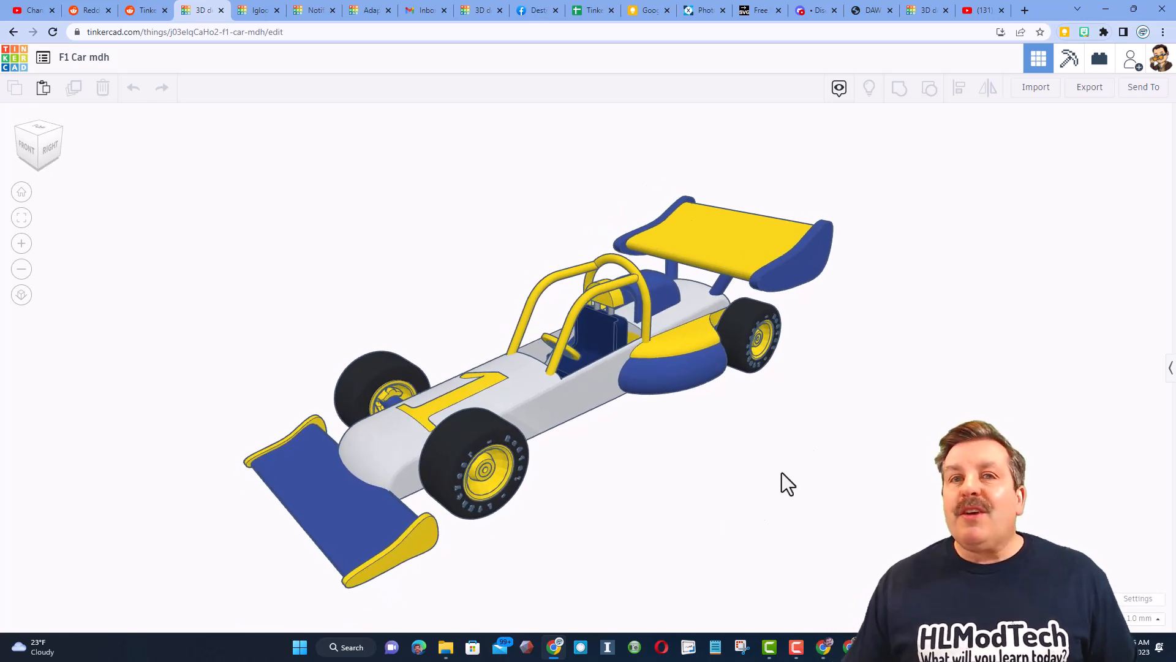
pyautogui.moveTo(1131, 58)
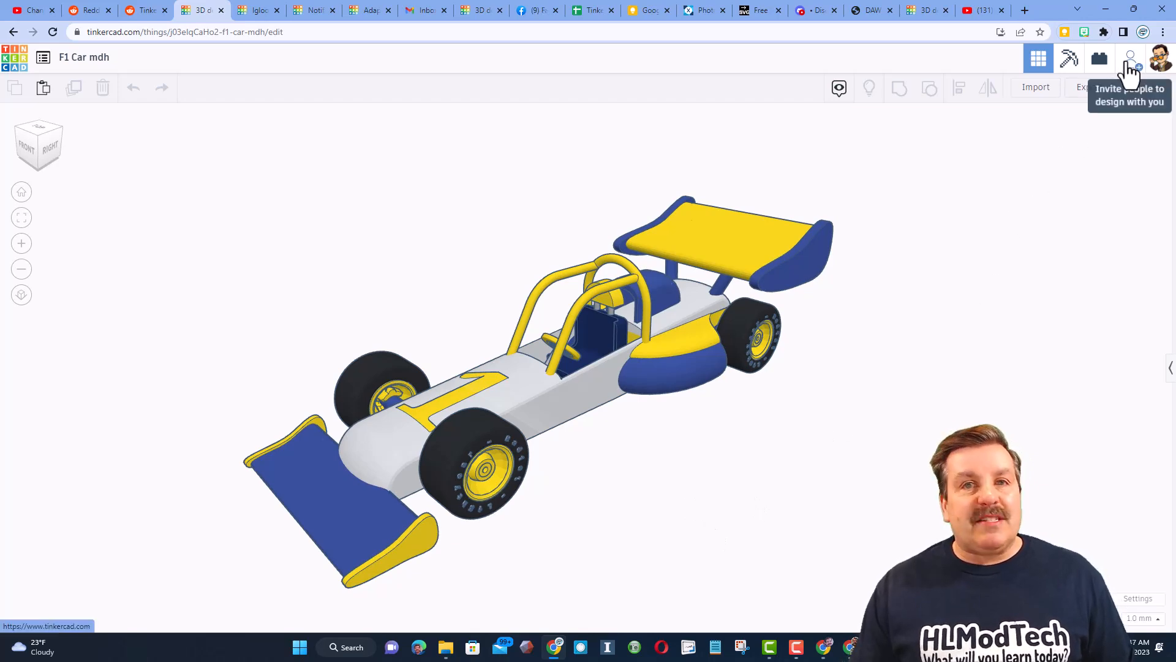
# Generate a new collaboration link for the F1 Car design via Invite people.
pyautogui.click(1131, 58)
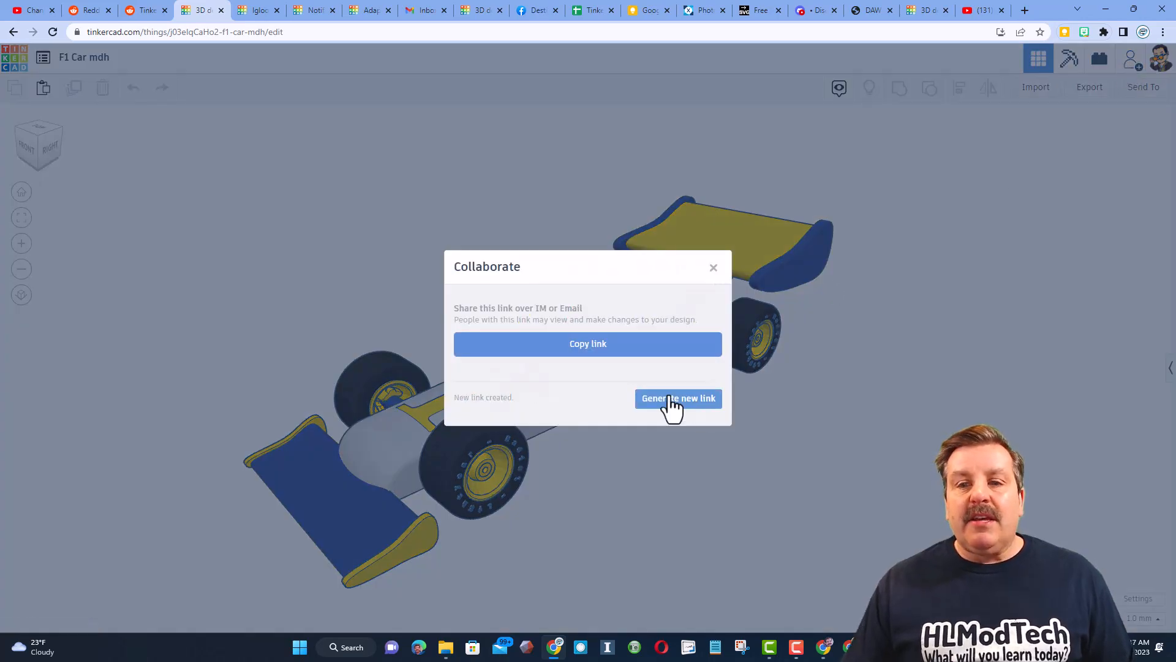
pyautogui.click(588, 343)
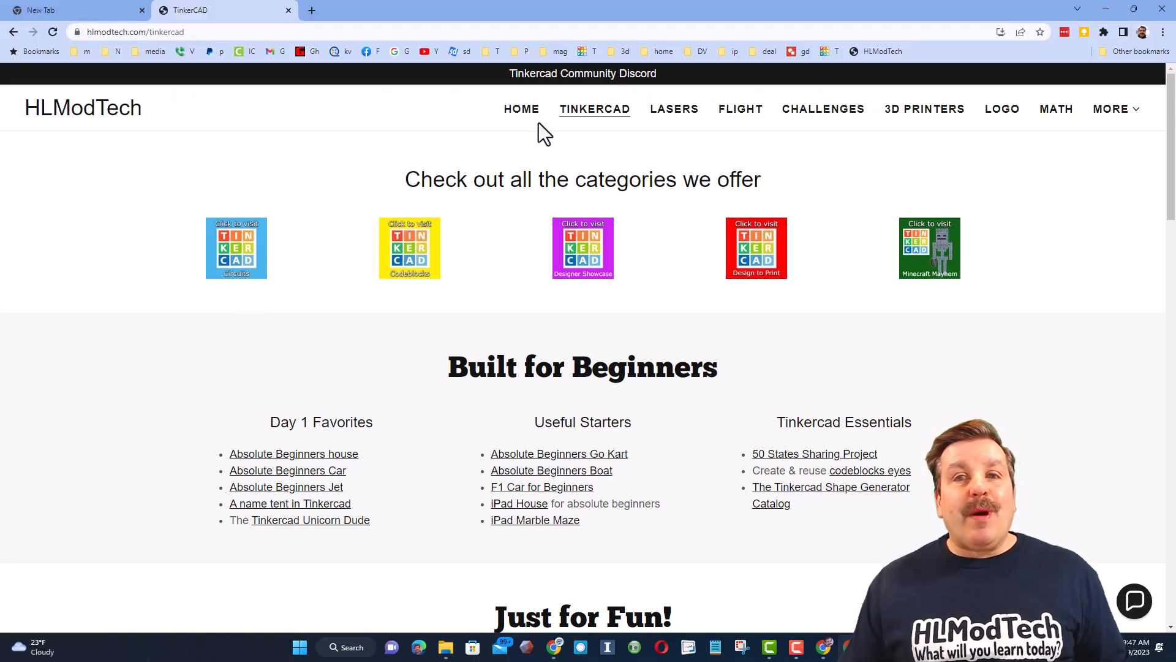
pyautogui.moveTo(364, 376)
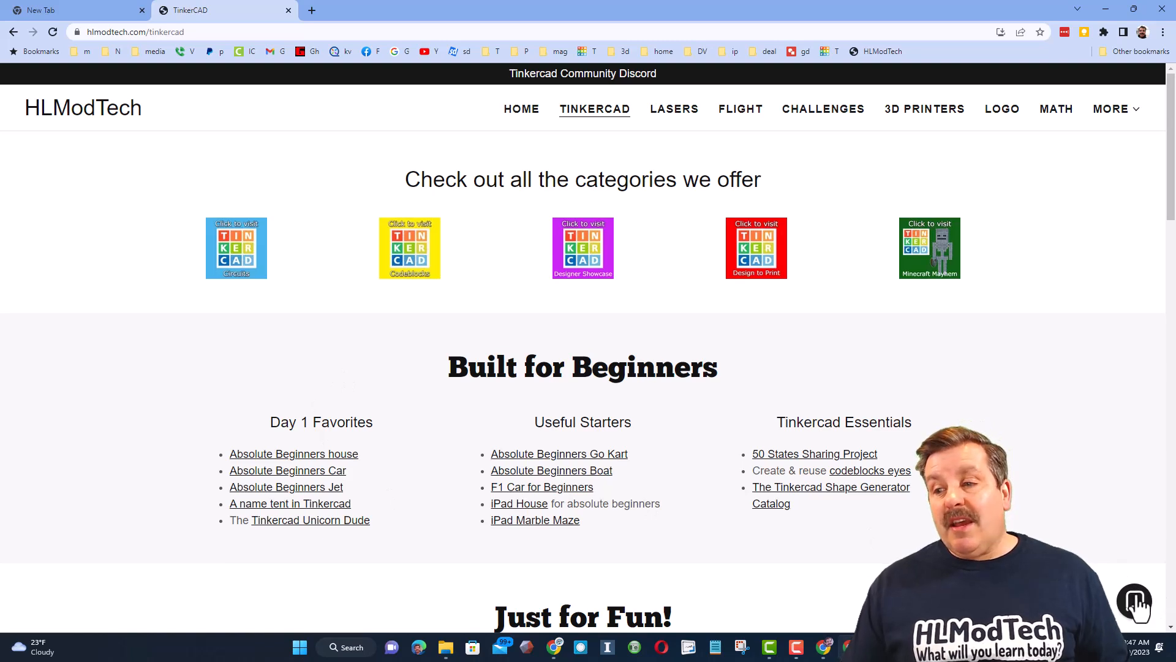
# Open and close the contact chat, then follow the Tinkercad Community Discord banner.
pyautogui.click(1134, 601)
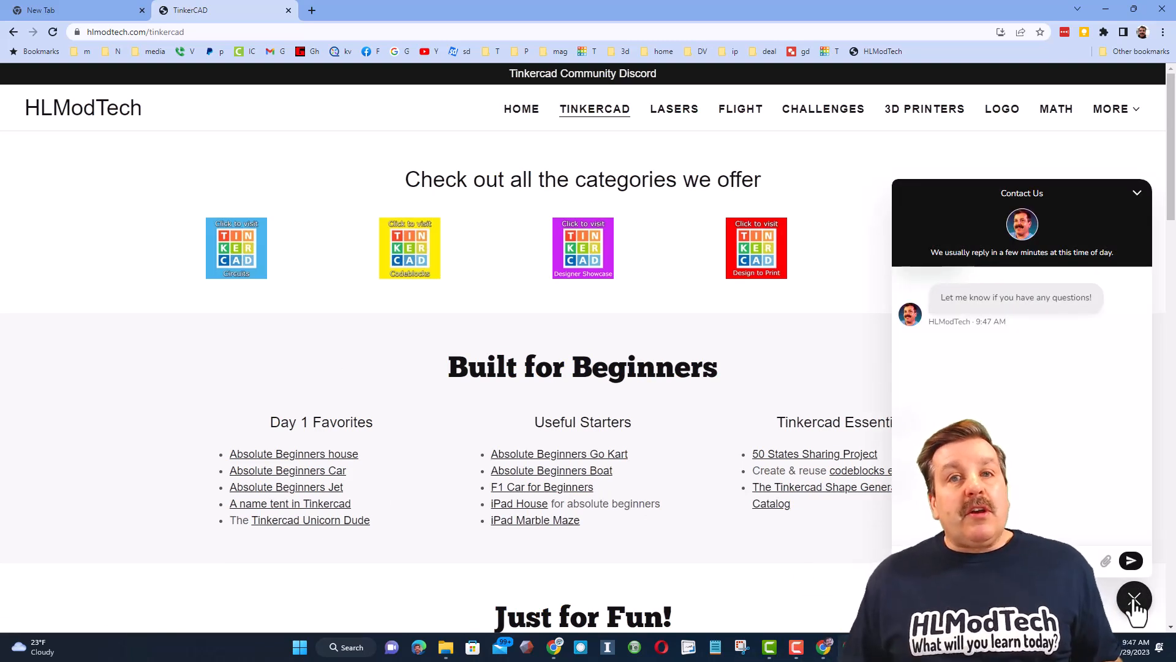
pyautogui.click(1134, 599)
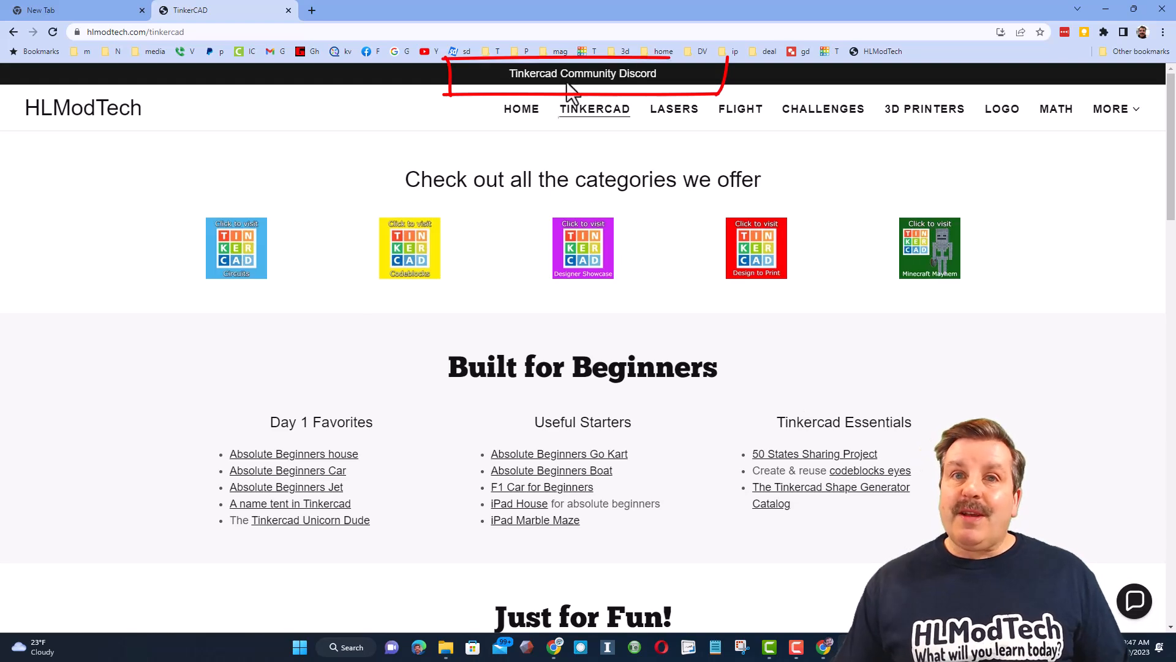
pyautogui.click(583, 73)
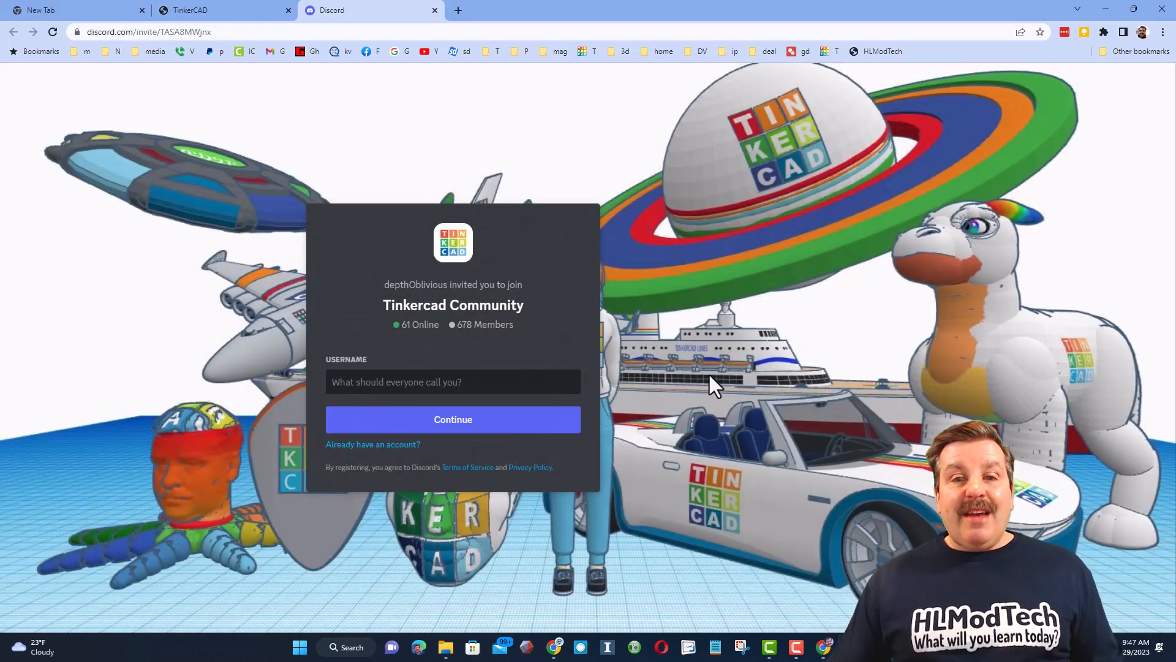
pyautogui.moveTo(511, 377)
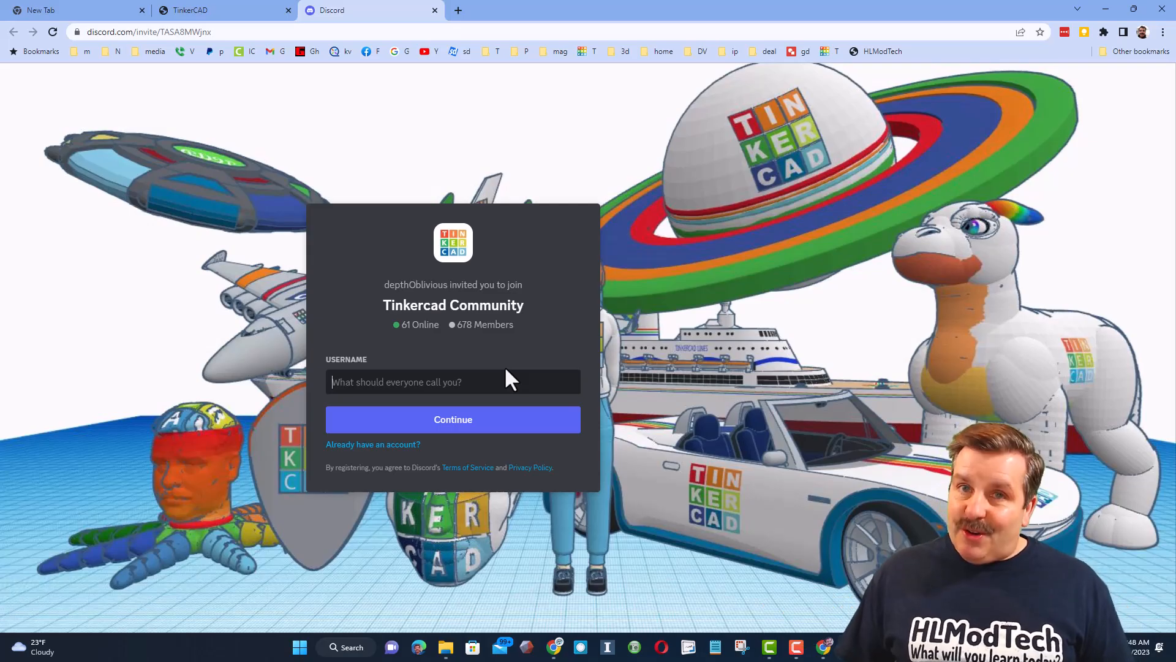
# Select the USERNAME field on the Discord invite page.
pyautogui.click(190, 11)
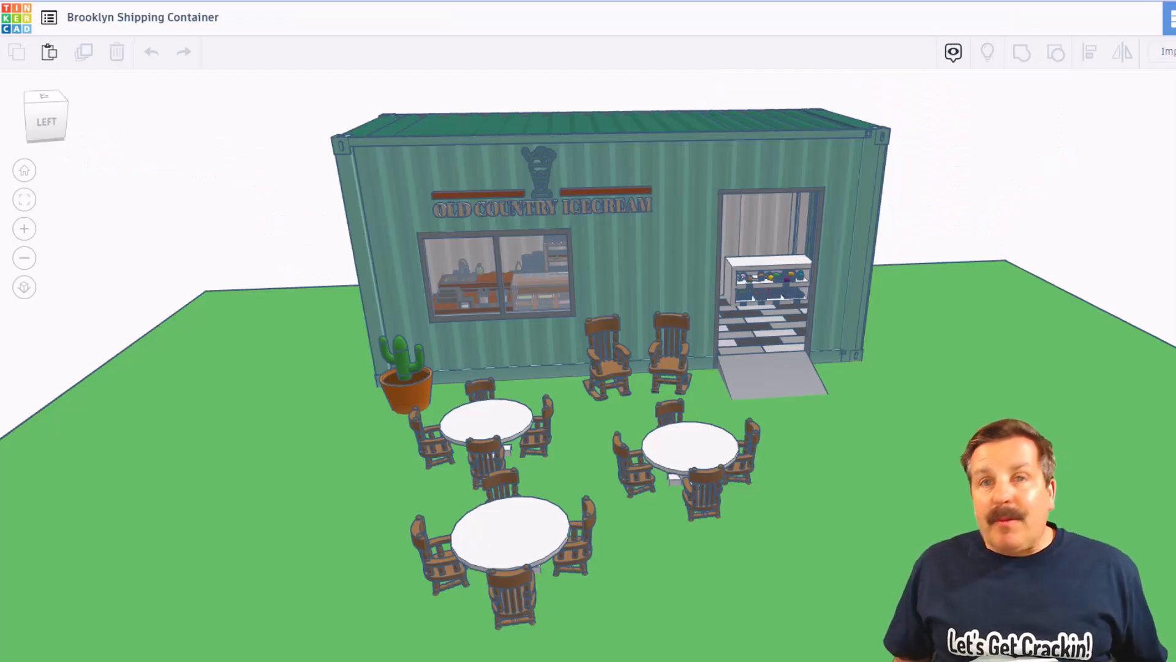